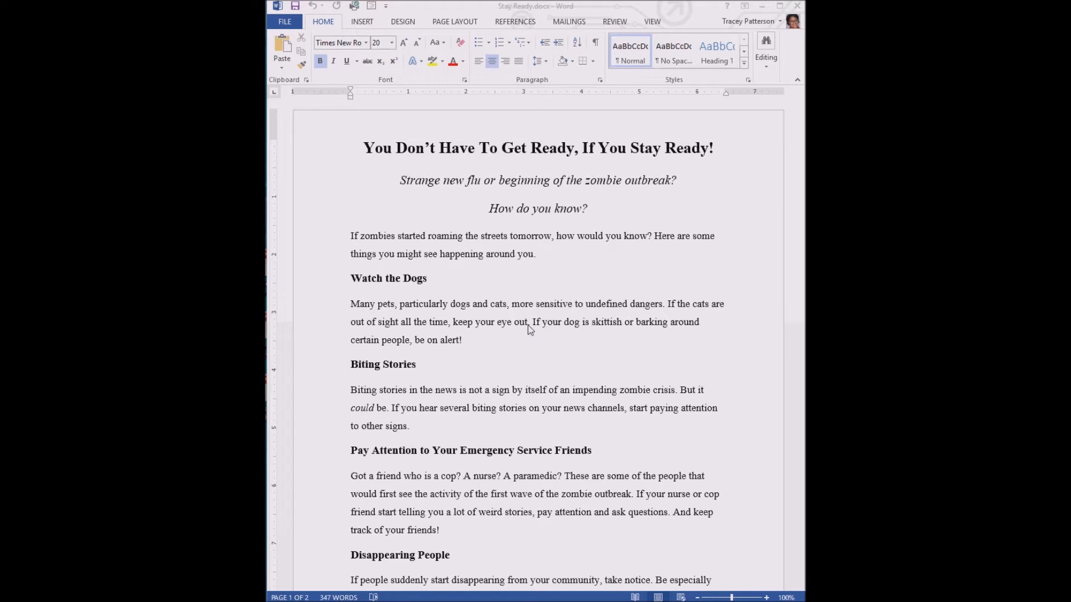
Select the entire 'Stay Ready' article via Editing > Select > Select All.
scroll(down, 3)
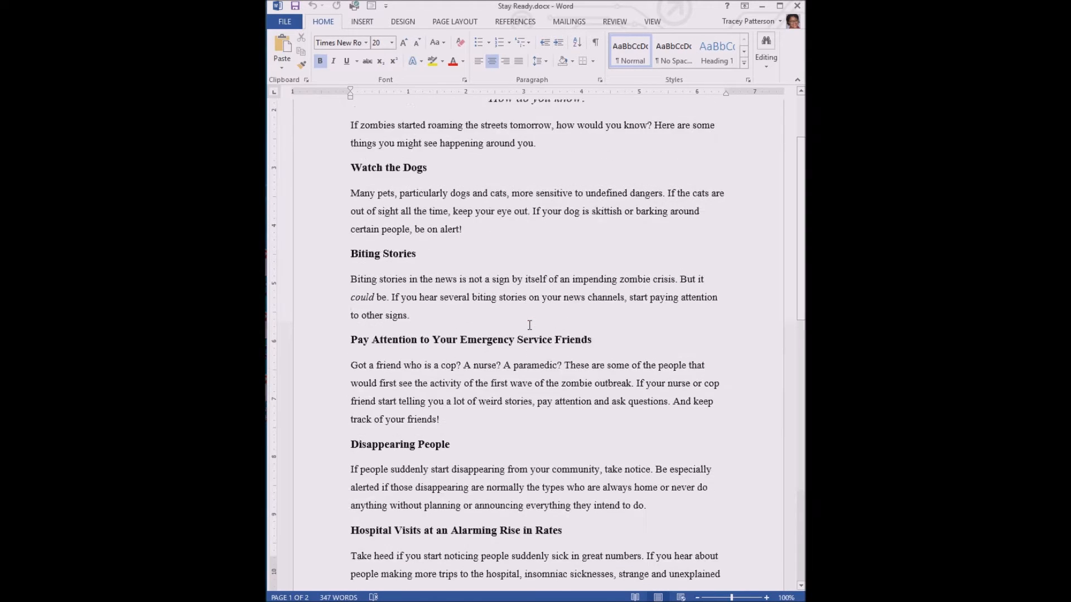
scroll(down, 3)
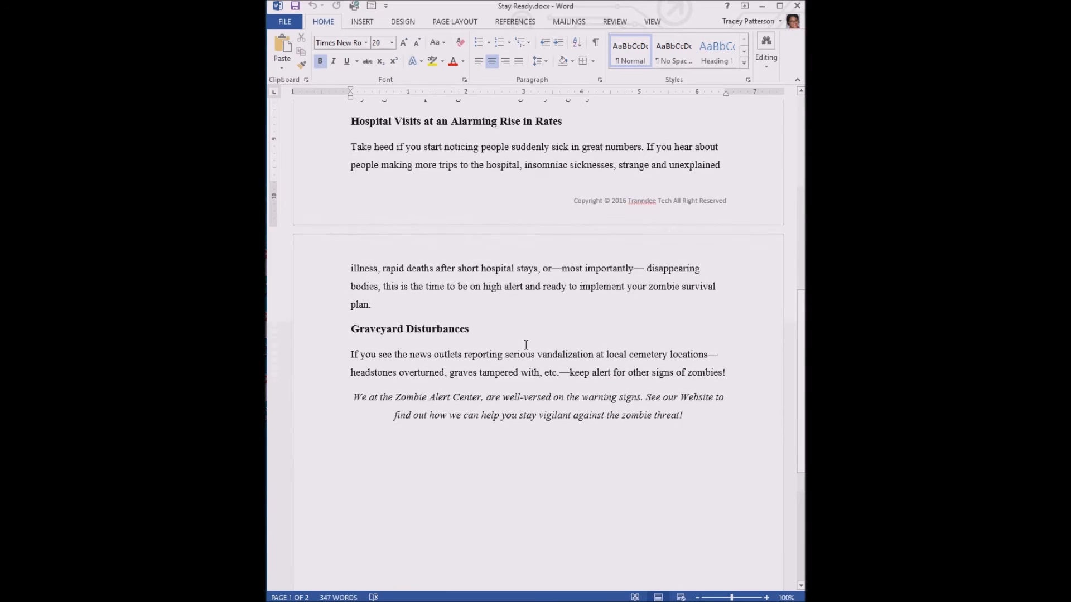
scroll(up, 3)
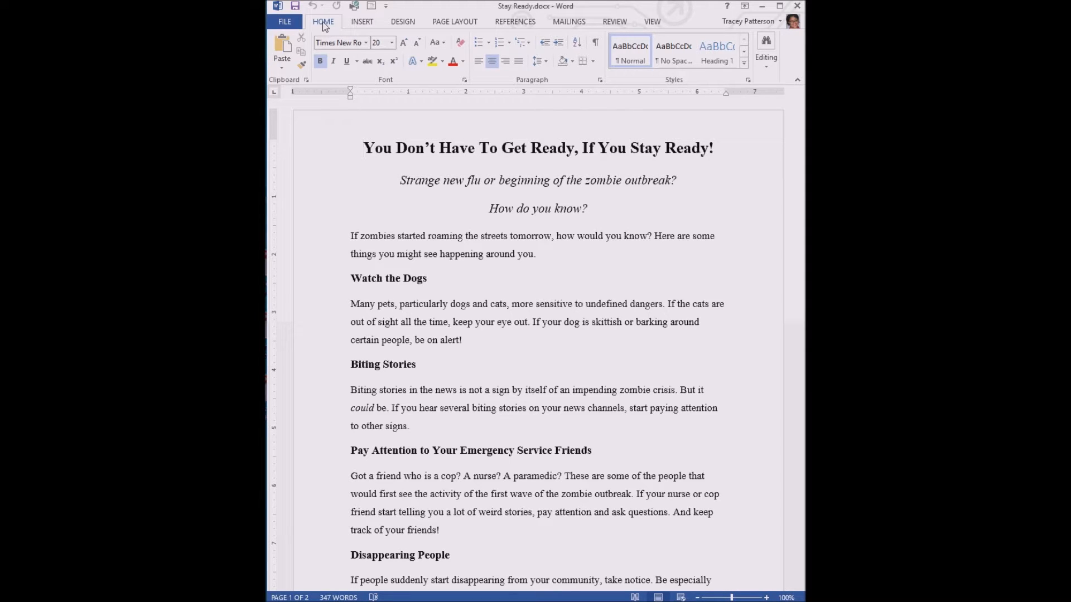
mouse_move(629, 52)
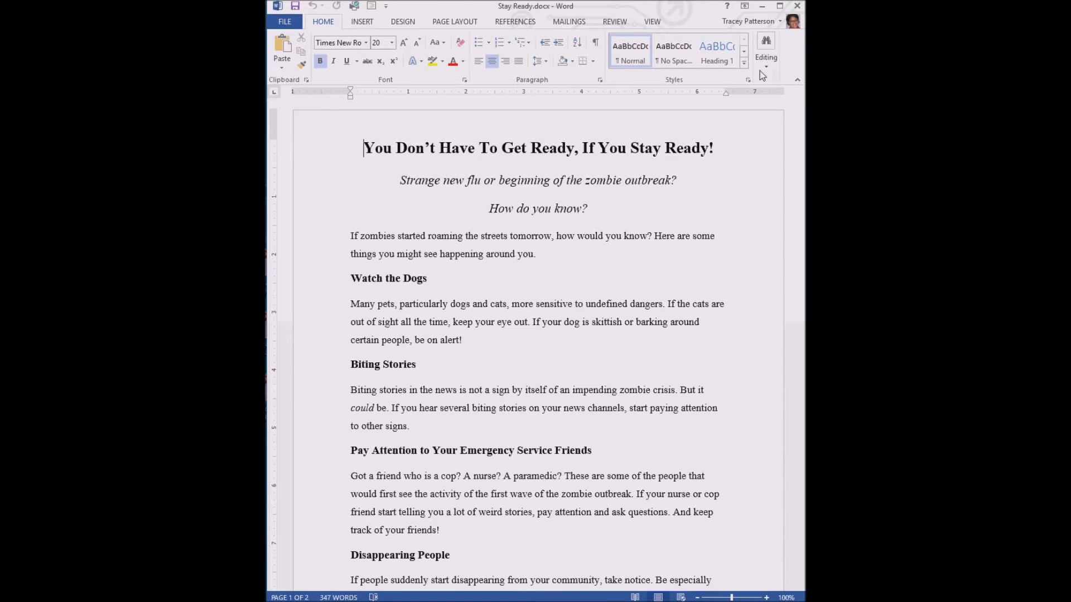
mouse_move(765, 57)
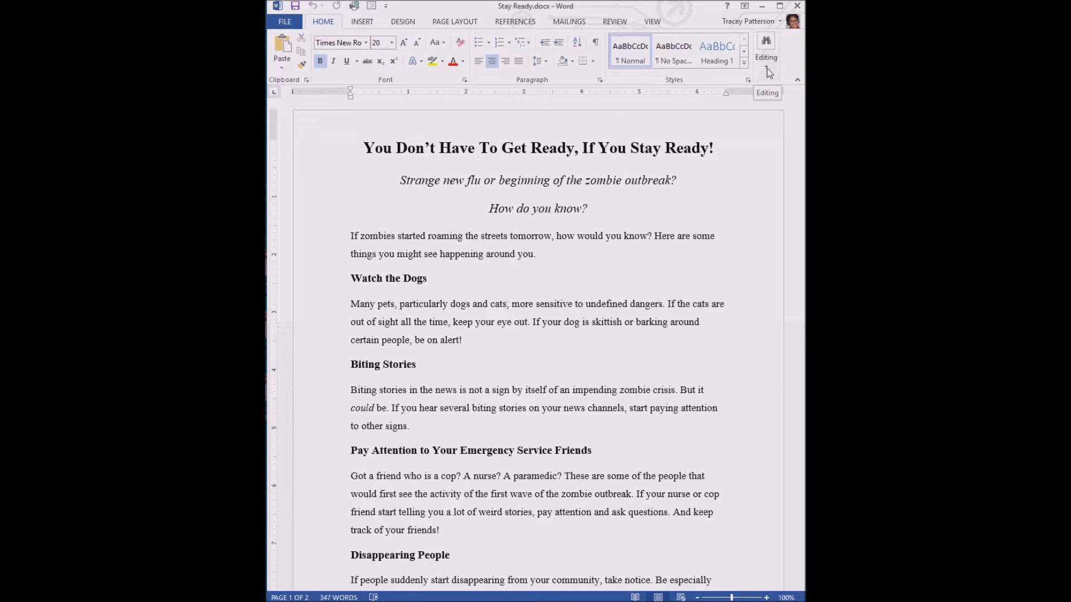
click(765, 48)
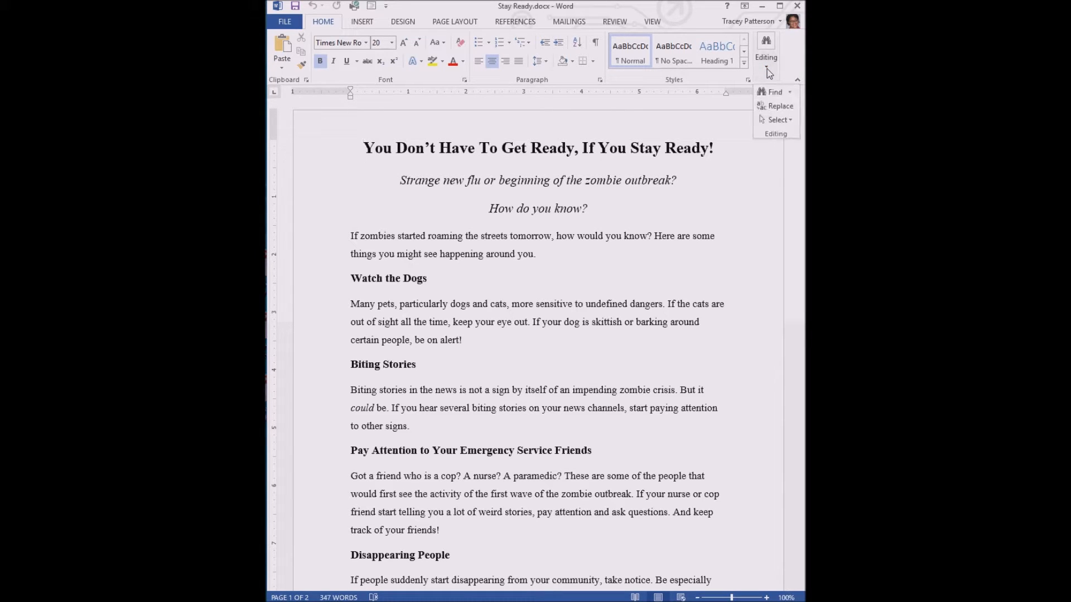
click(778, 119)
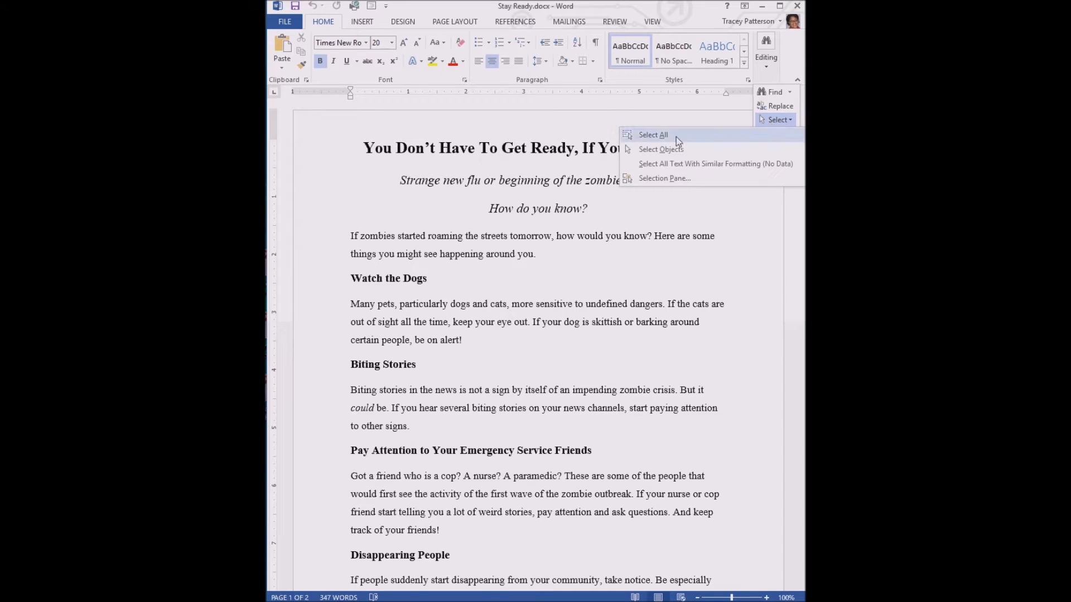
click(652, 135)
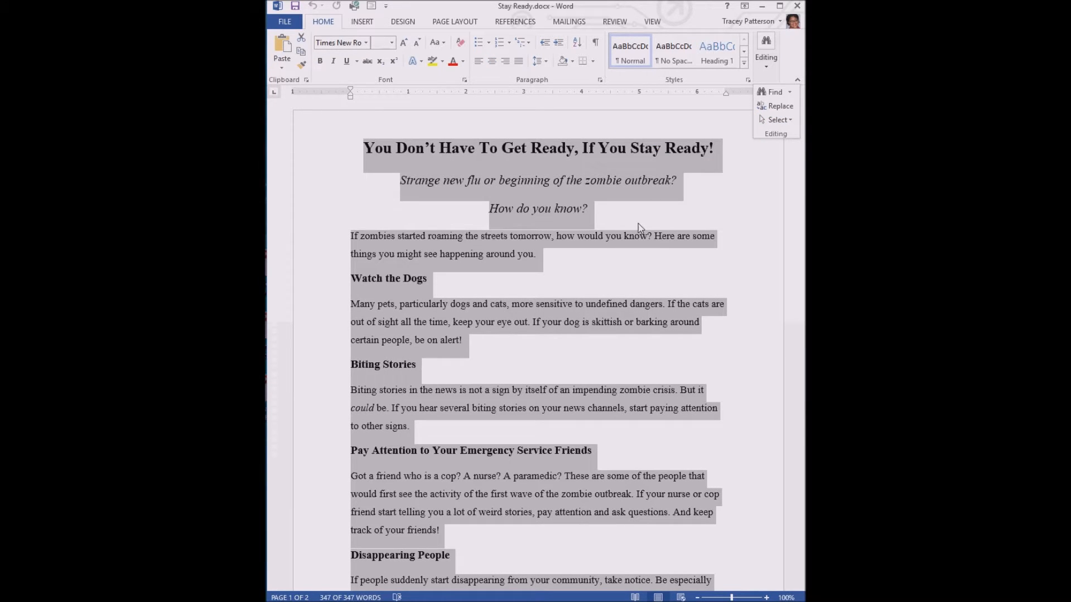
mouse_move(670, 13)
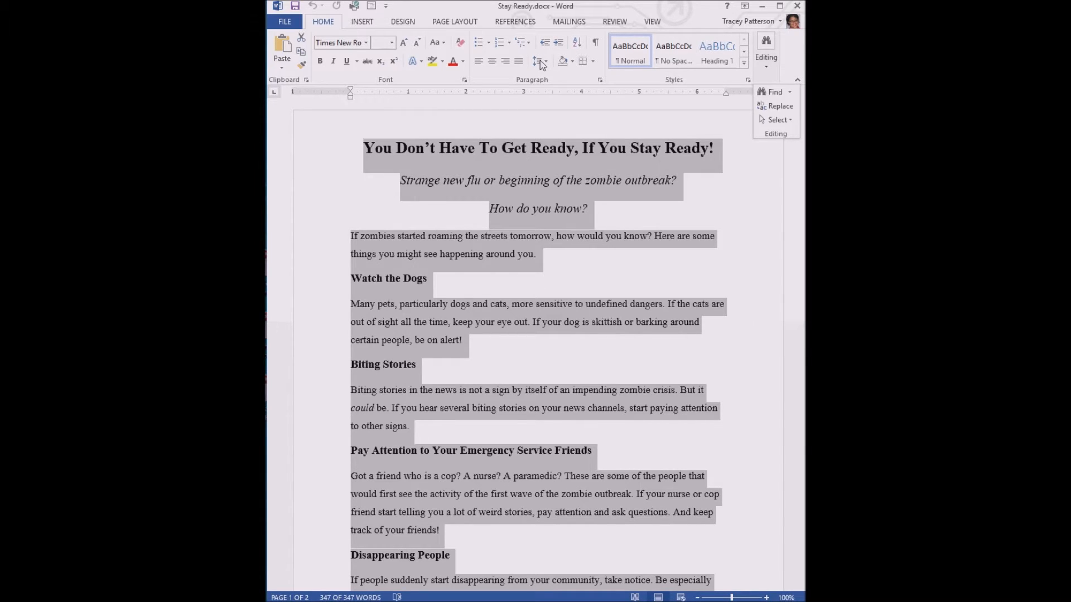
Apply 1.15 line spacing to the whole selected article, then deselect.
click(540, 60)
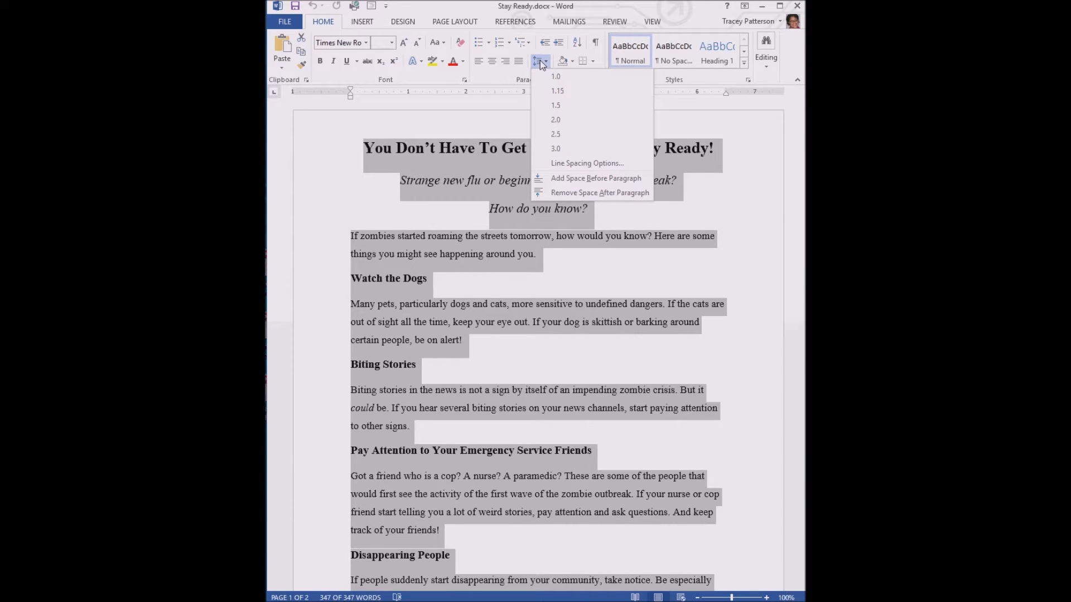
click(558, 90)
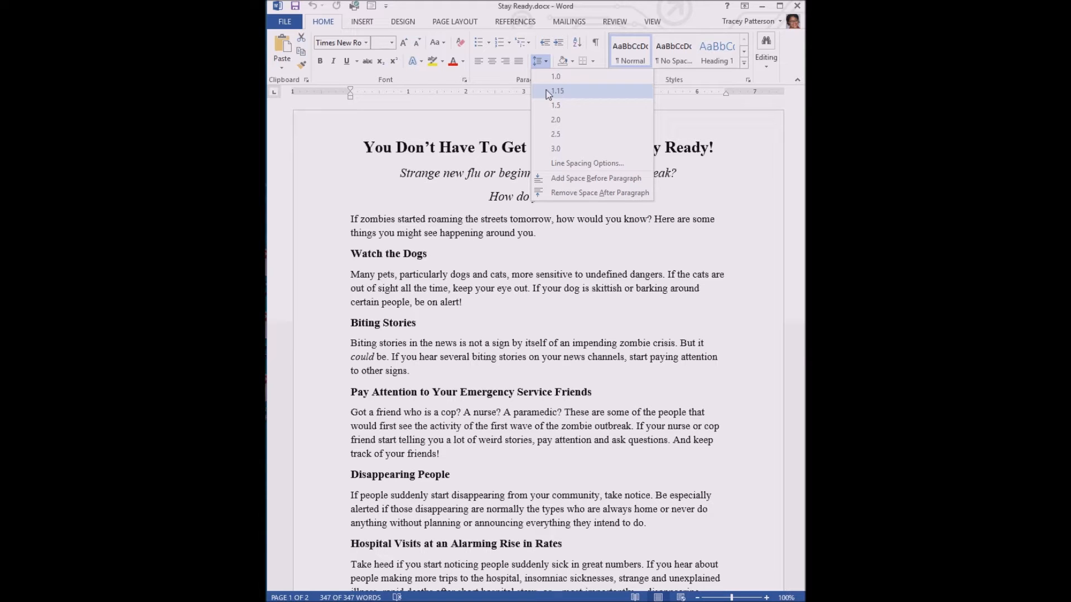
click(557, 90)
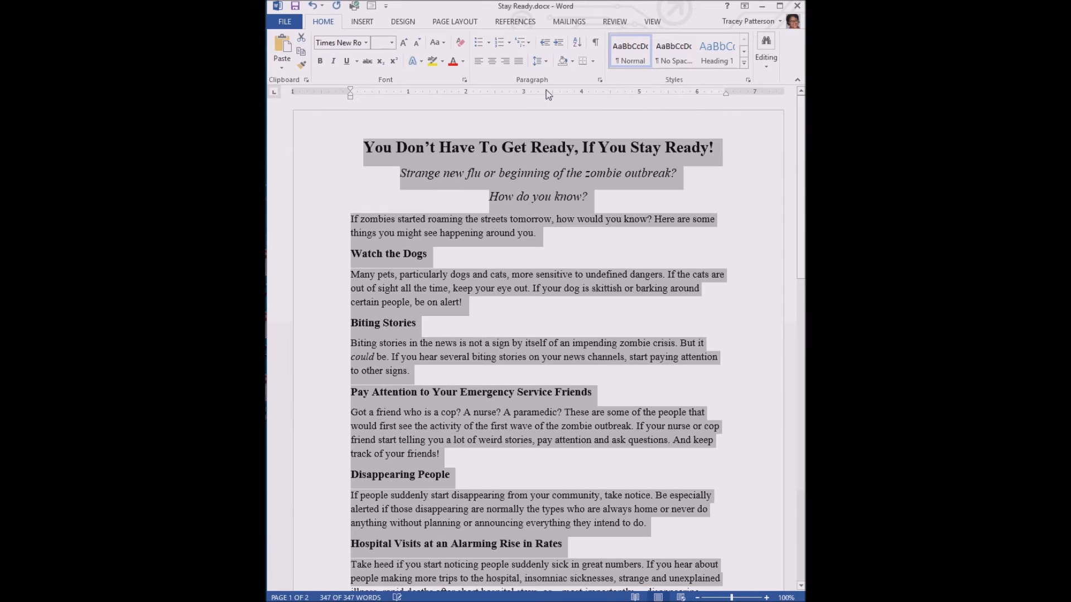
click(588, 281)
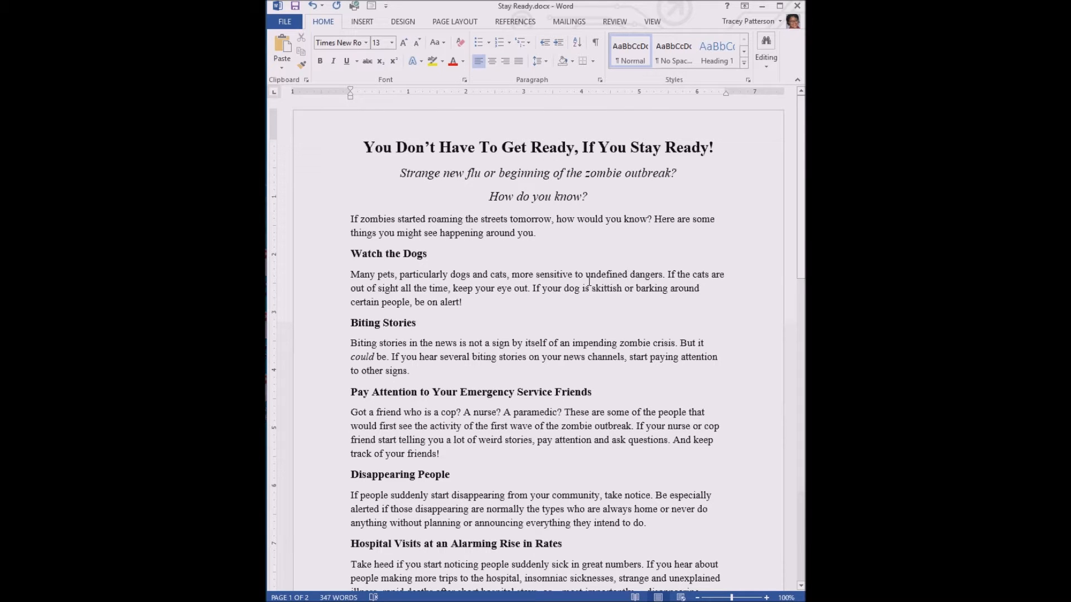
scroll(down, 3)
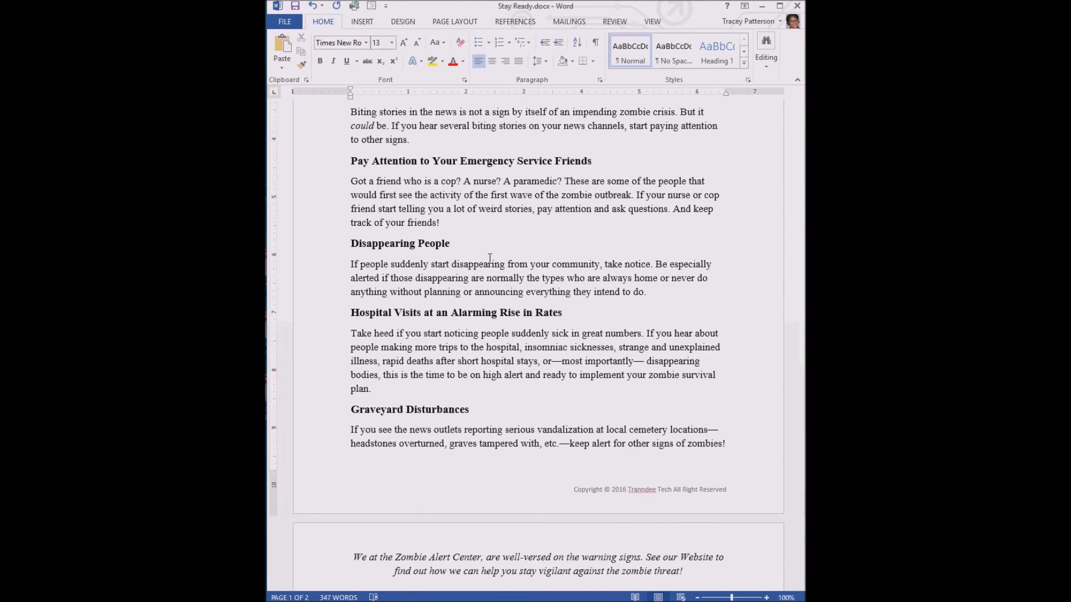
scroll(up, 3)
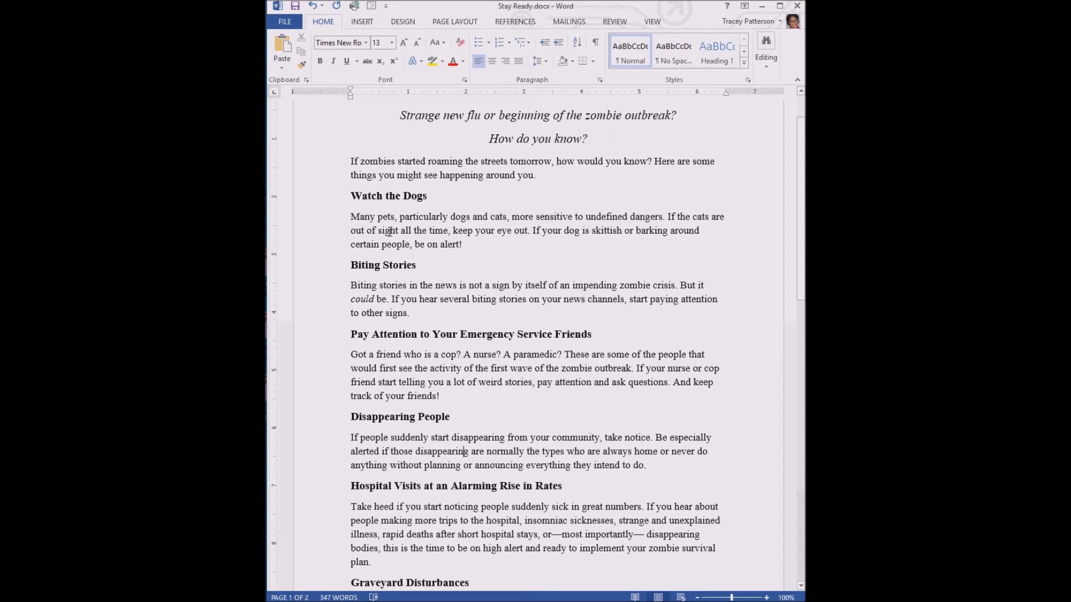
click(404, 43)
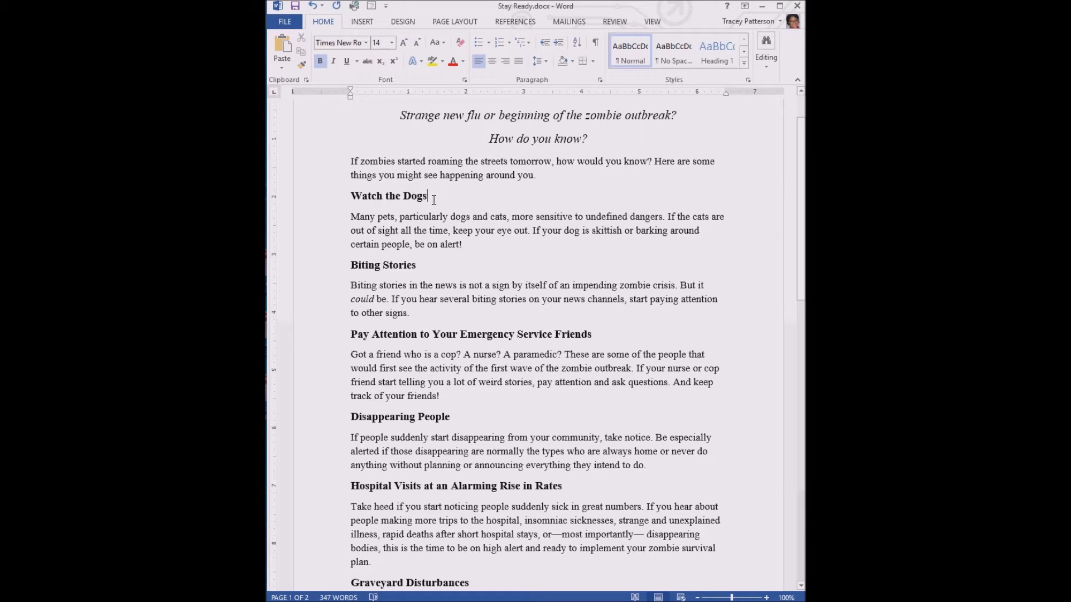
mouse_move(418, 199)
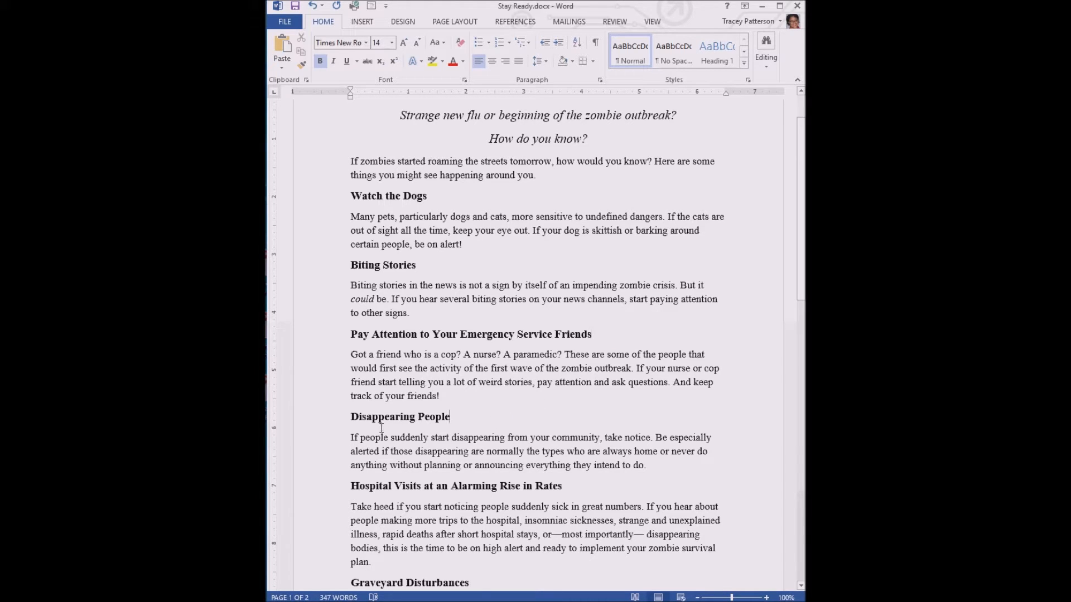
double_click(399, 416)
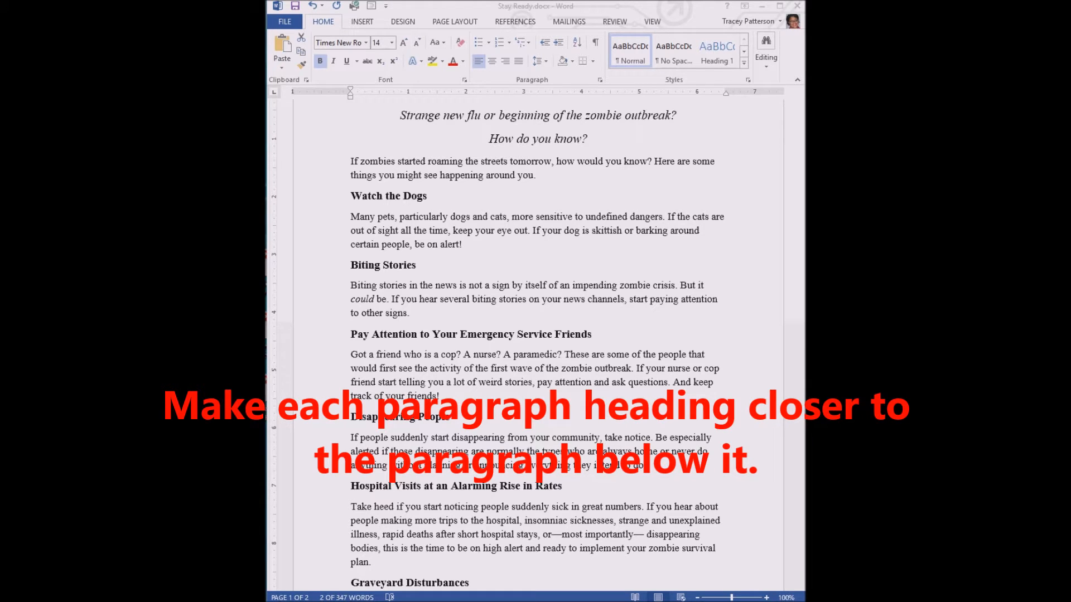
mouse_move(312, 187)
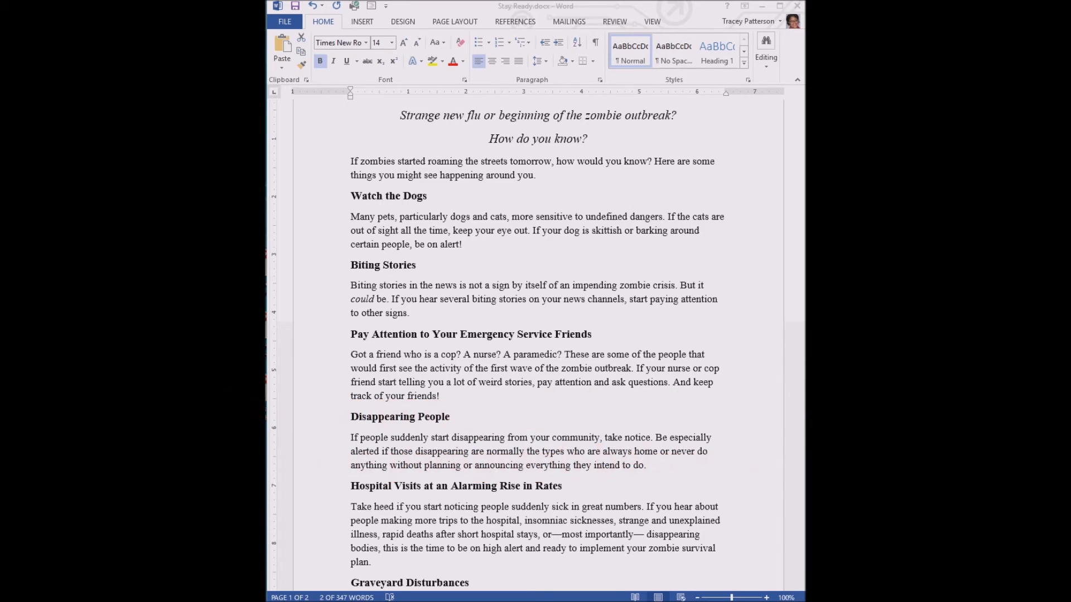
mouse_move(363, 223)
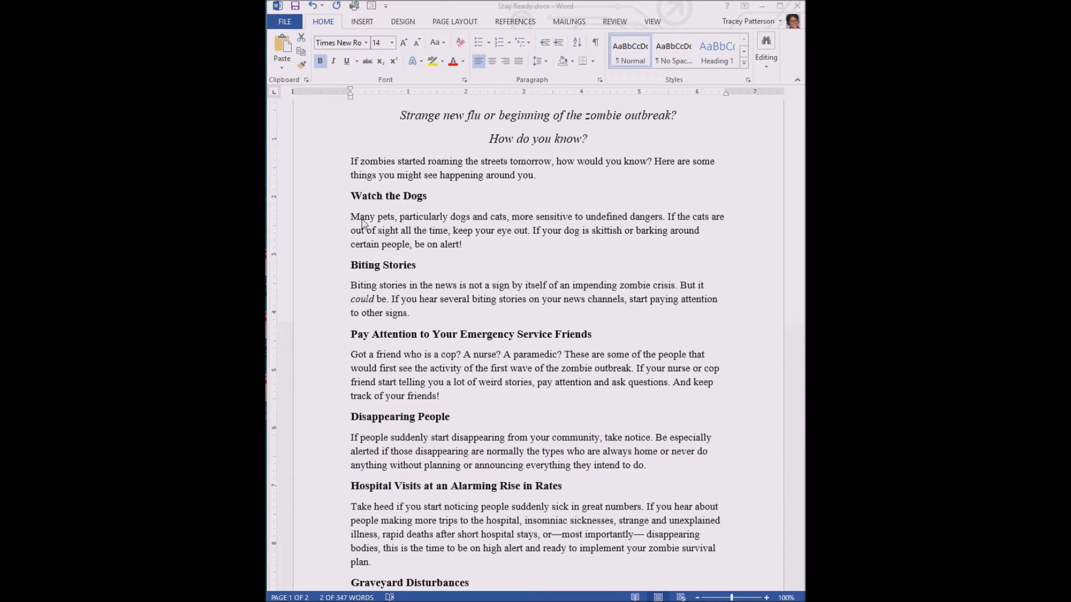
mouse_move(434, 202)
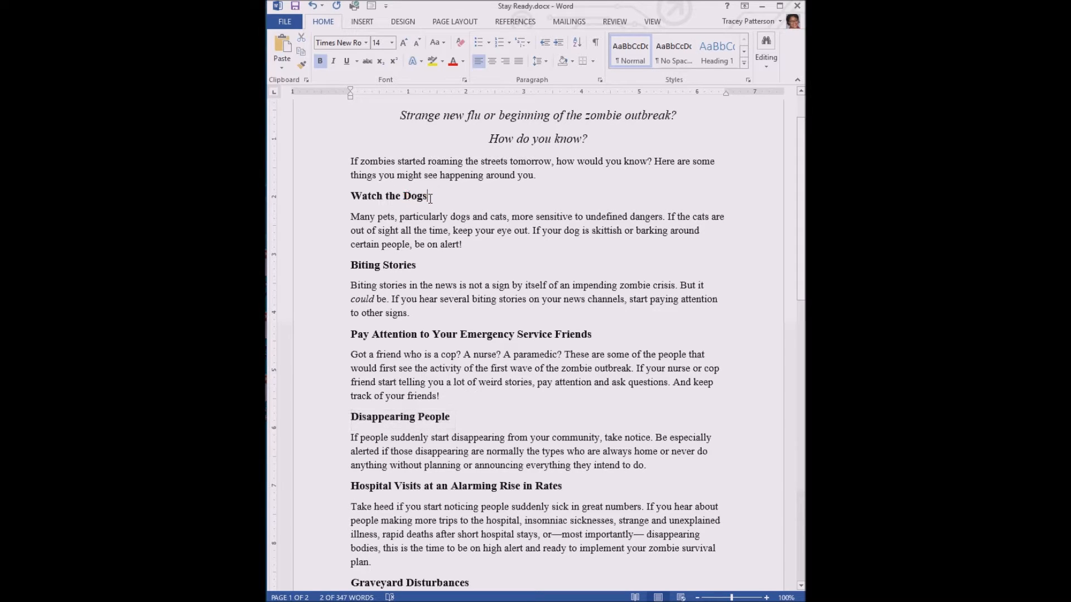
double_click(389, 197)
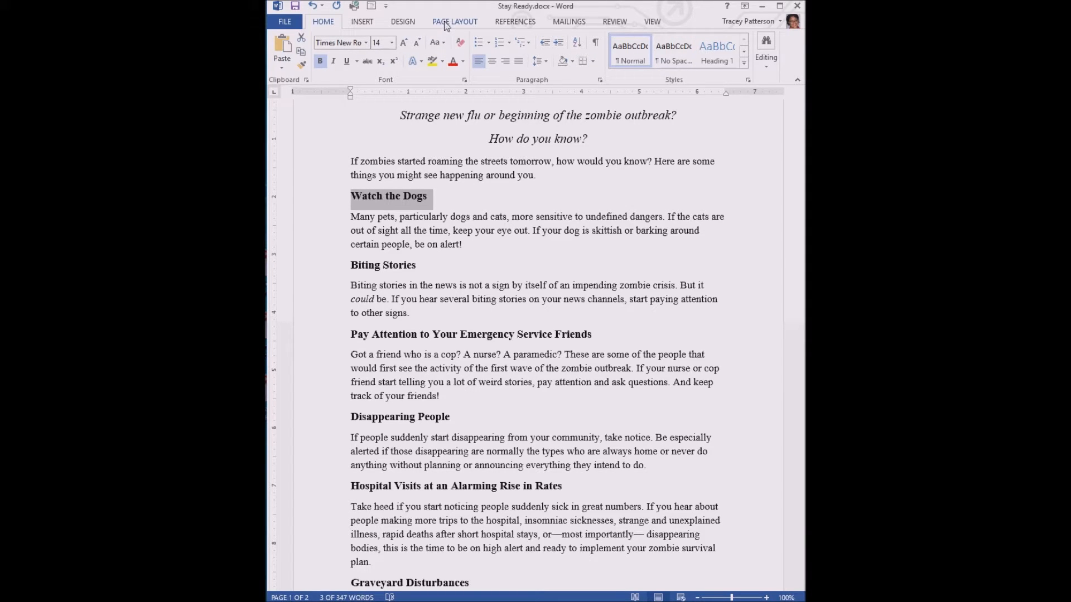
Lower Spacing After on the Watch the Dogs heading from 8 pt to 0 pt.
click(454, 22)
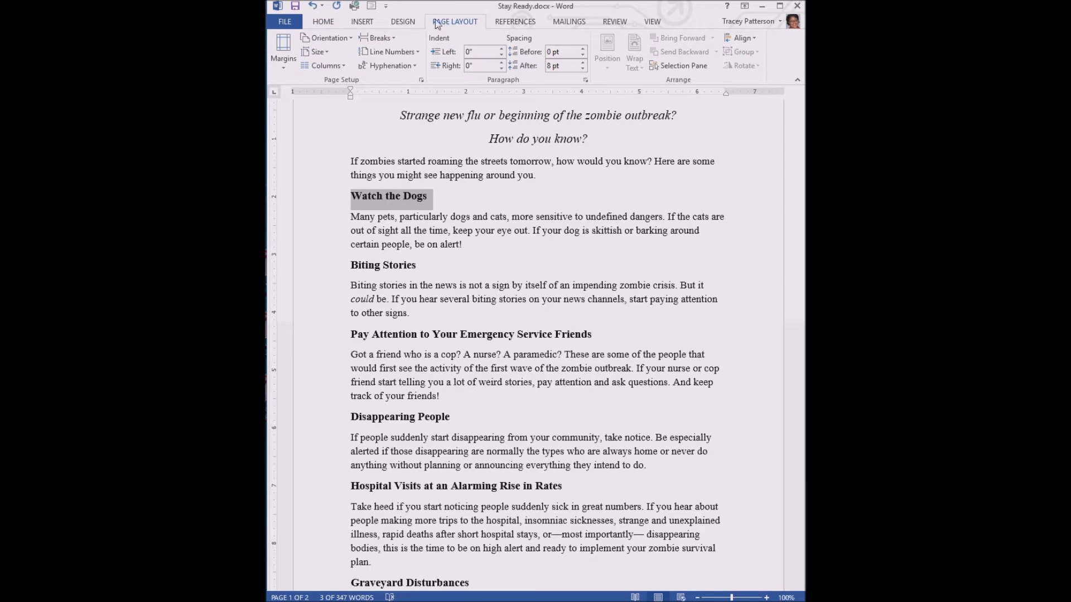
mouse_move(533, 81)
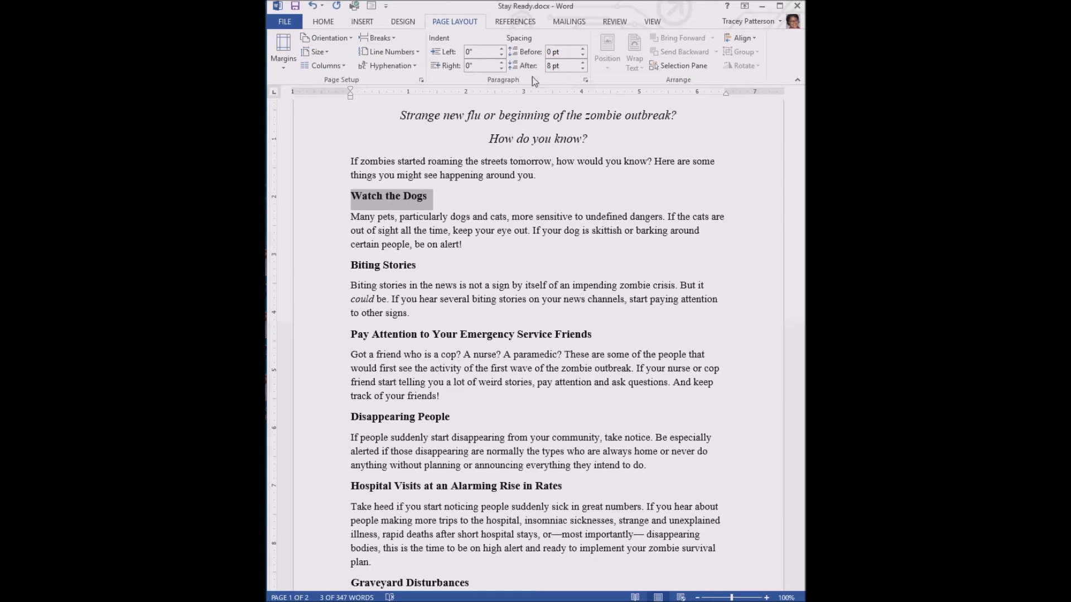
mouse_move(571, 53)
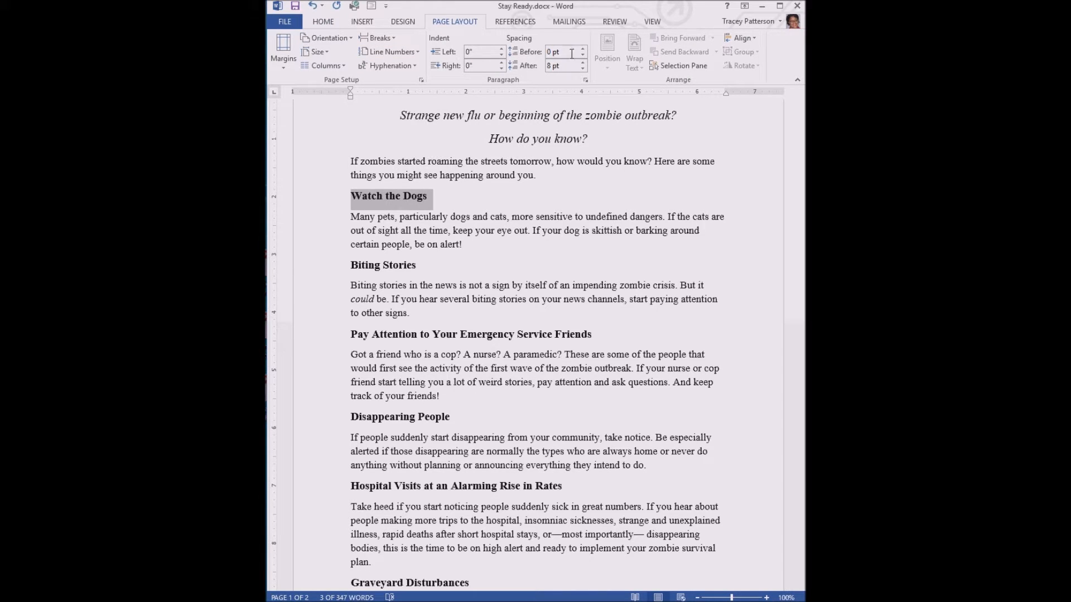
mouse_move(556, 65)
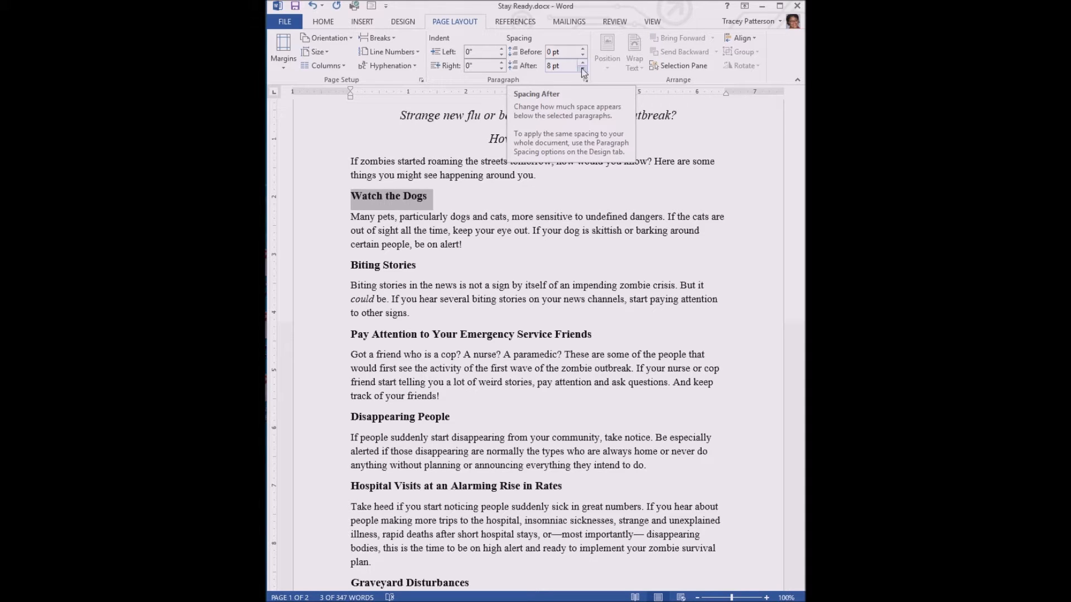
mouse_move(547, 73)
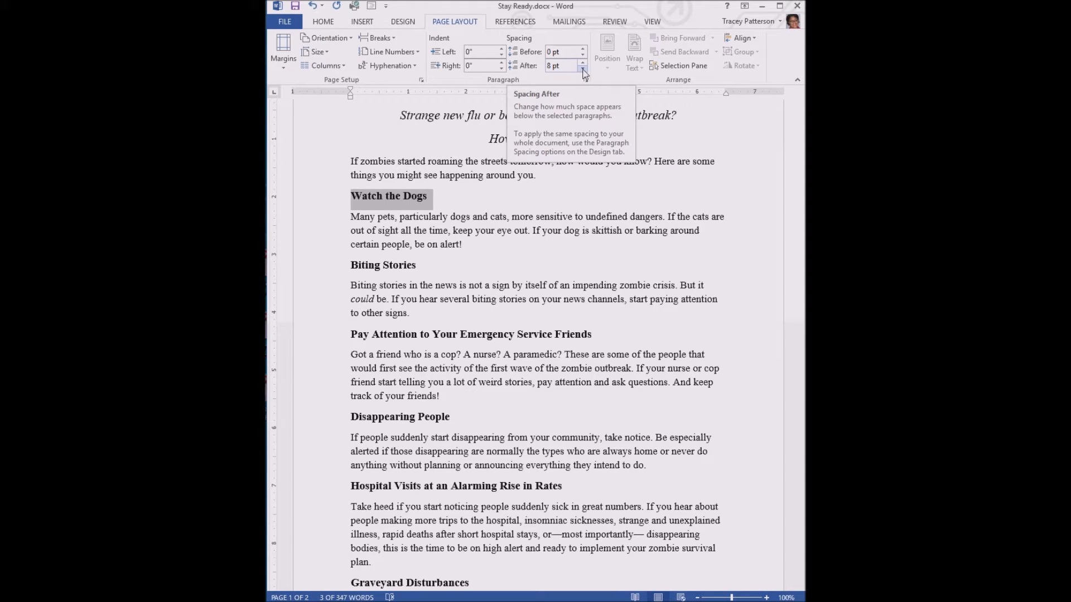
click(581, 69)
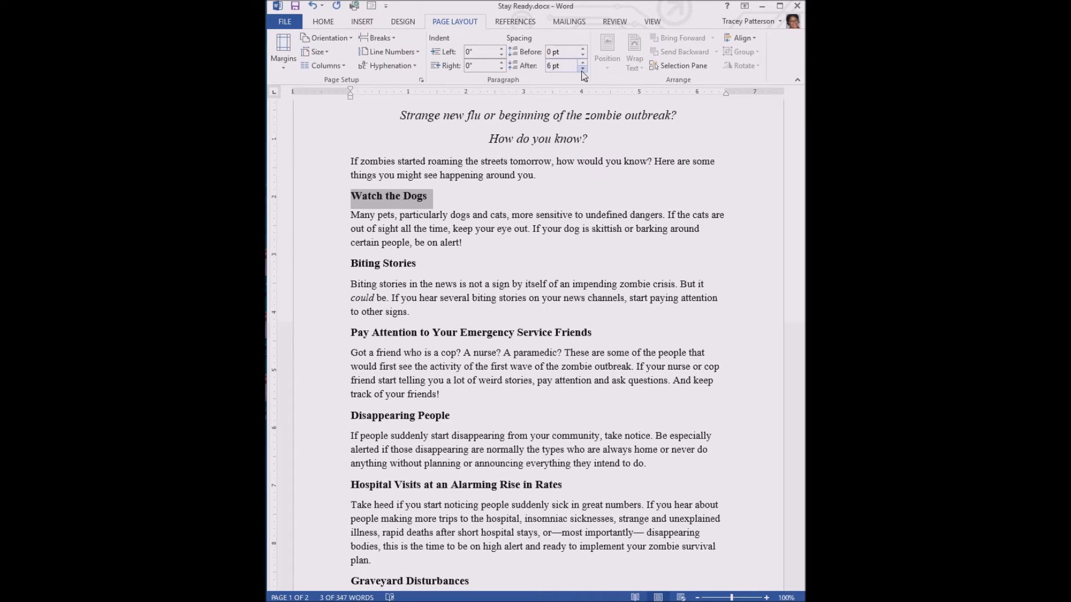
click(581, 68)
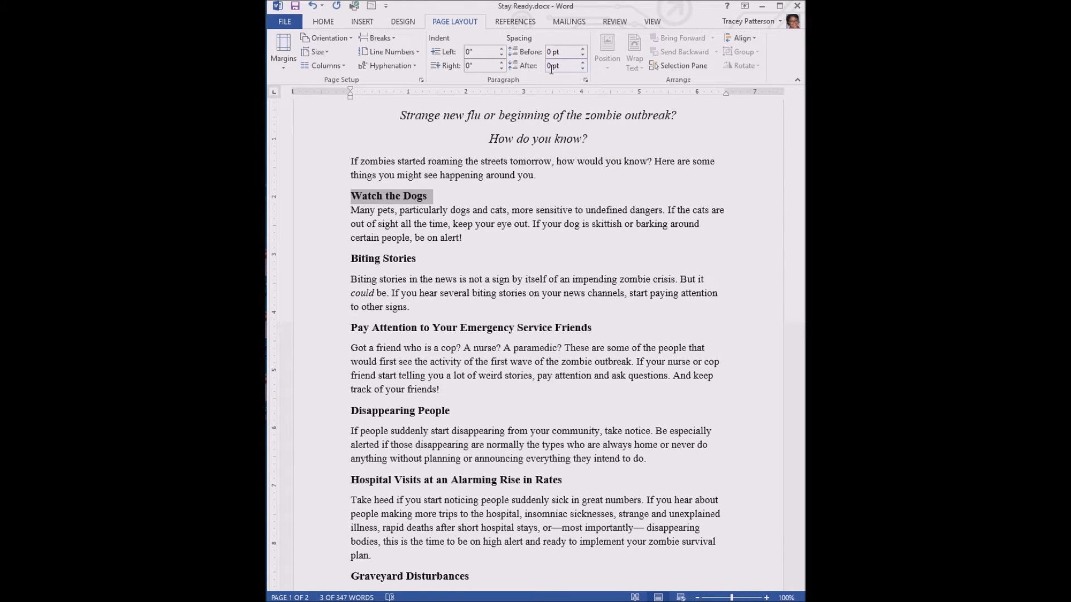
click(410, 197)
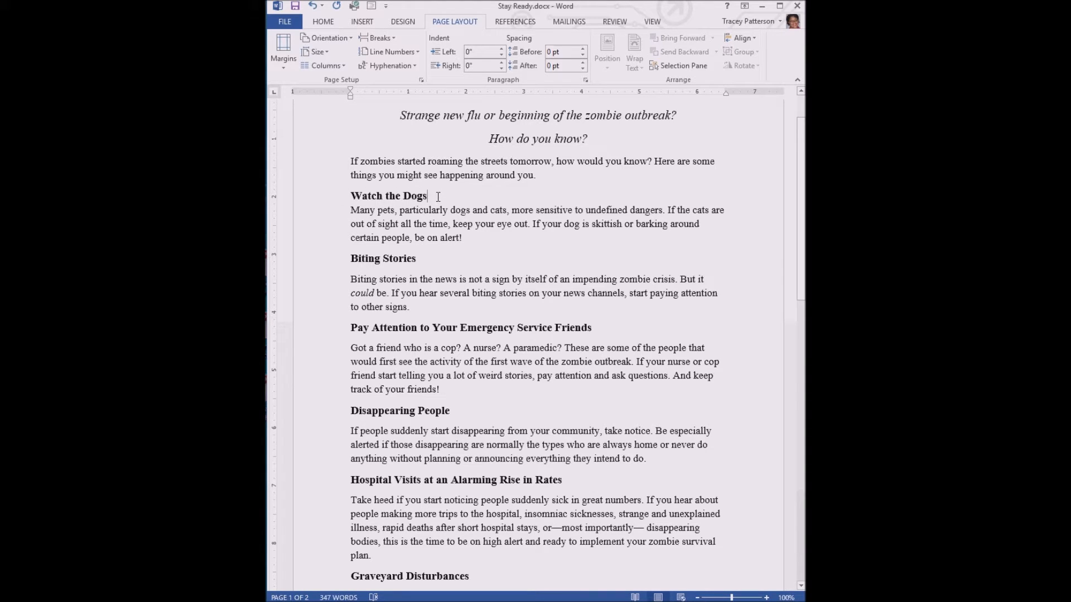
mouse_move(452, 210)
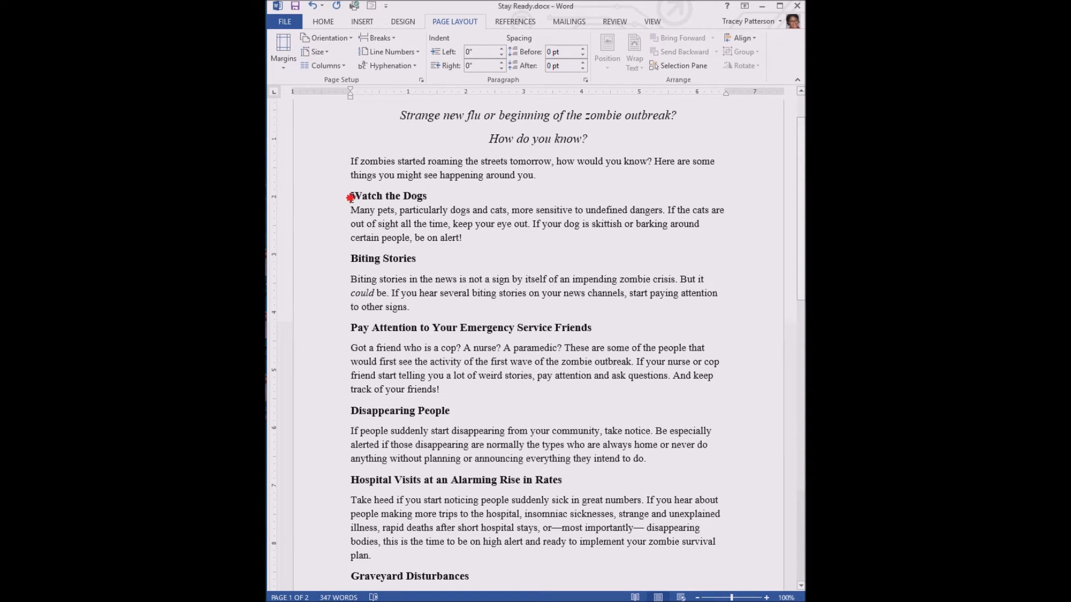
click(580, 65)
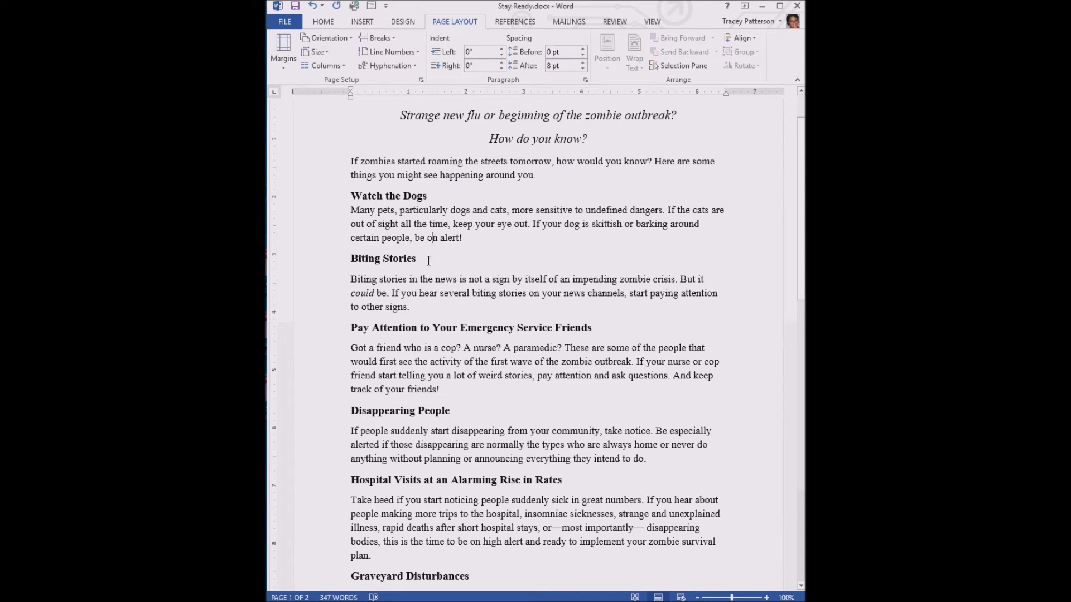
Set Spacing After to 0 pt on the Biting Stories and Pay Attention headings.
double_click(382, 258)
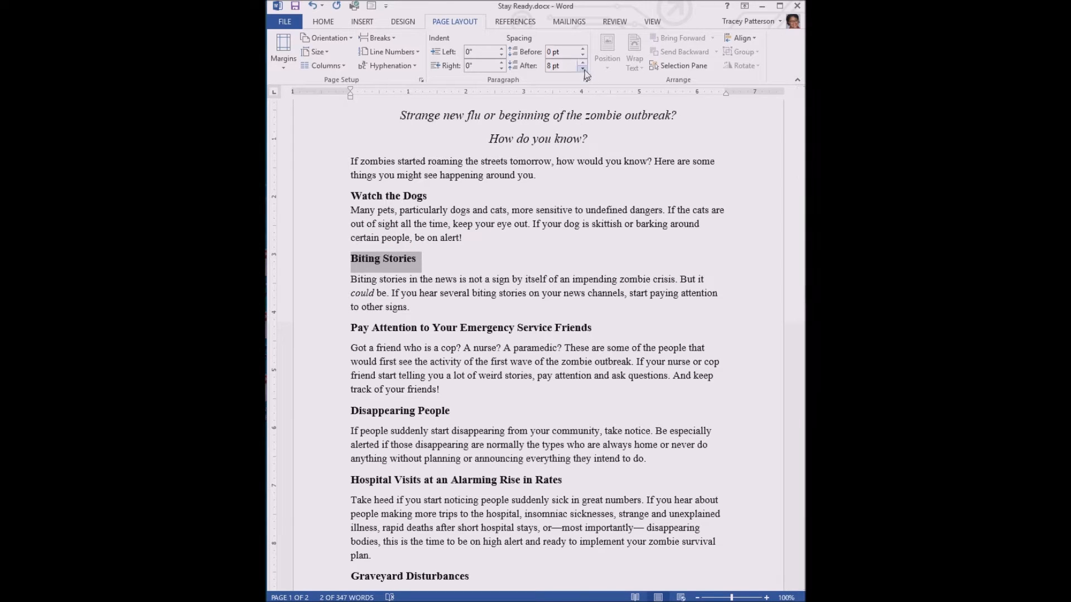
mouse_move(563, 66)
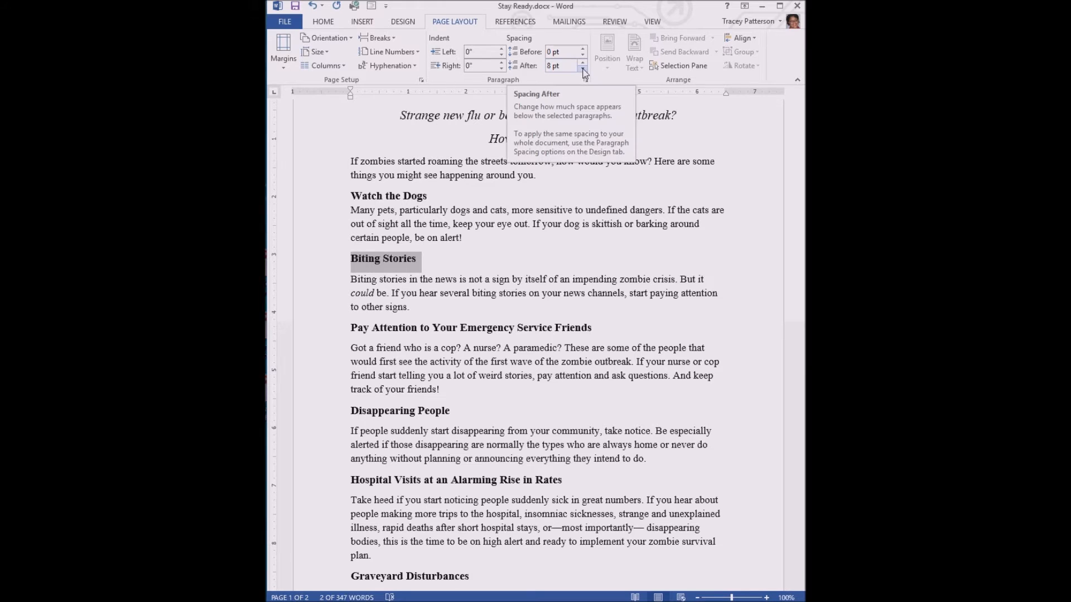
click(583, 69)
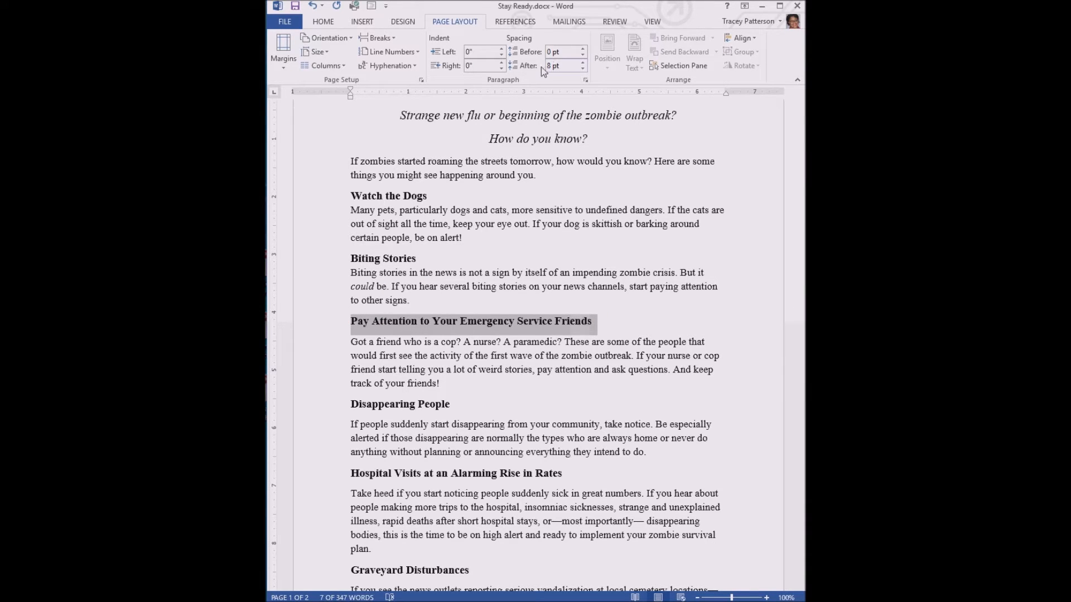
click(583, 69)
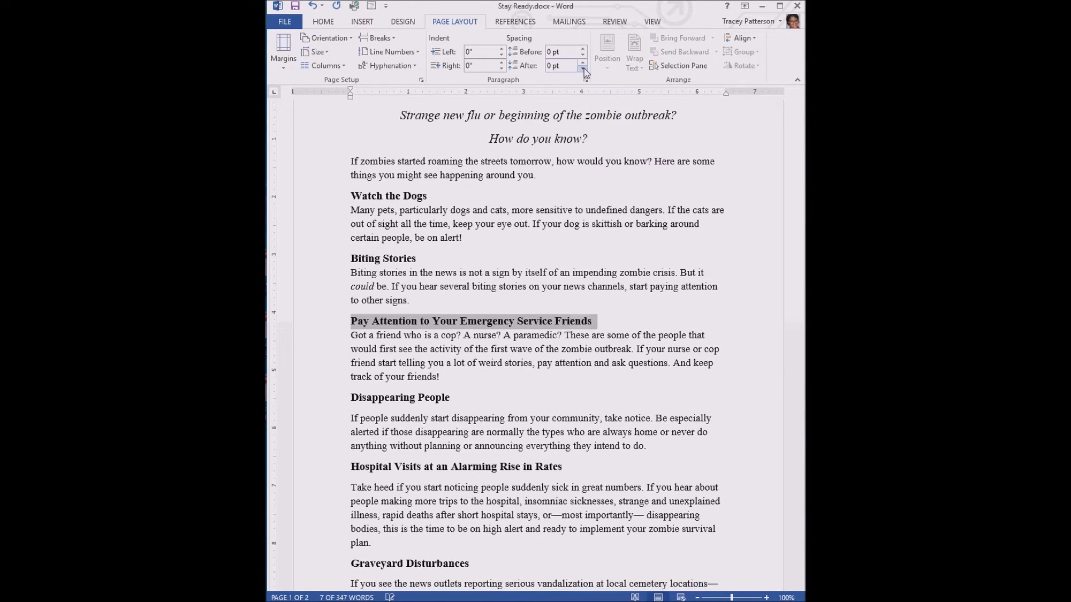
click(583, 62)
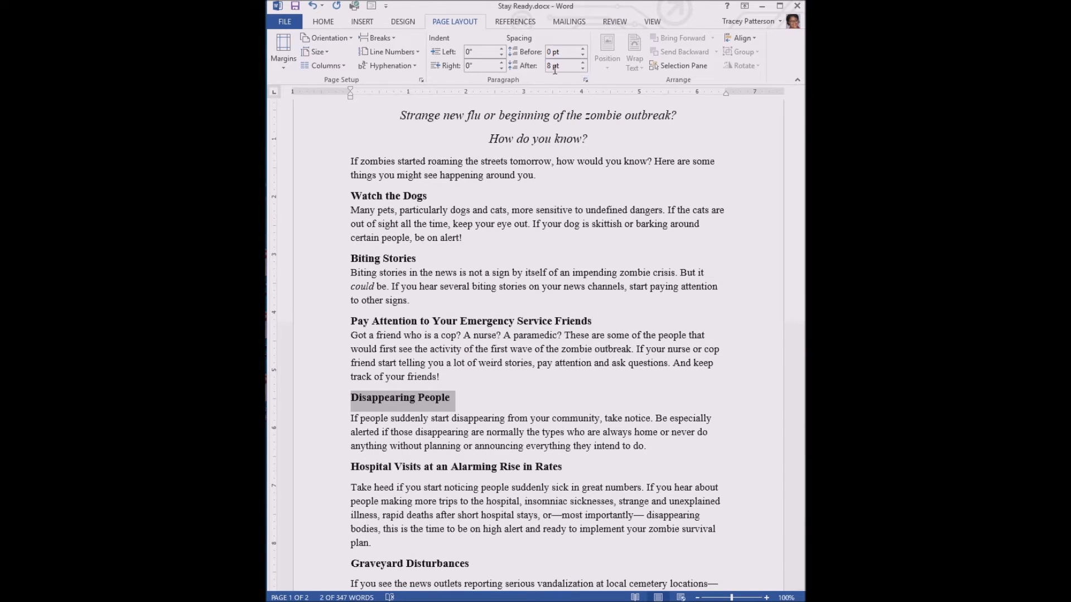
triple_click(552, 65)
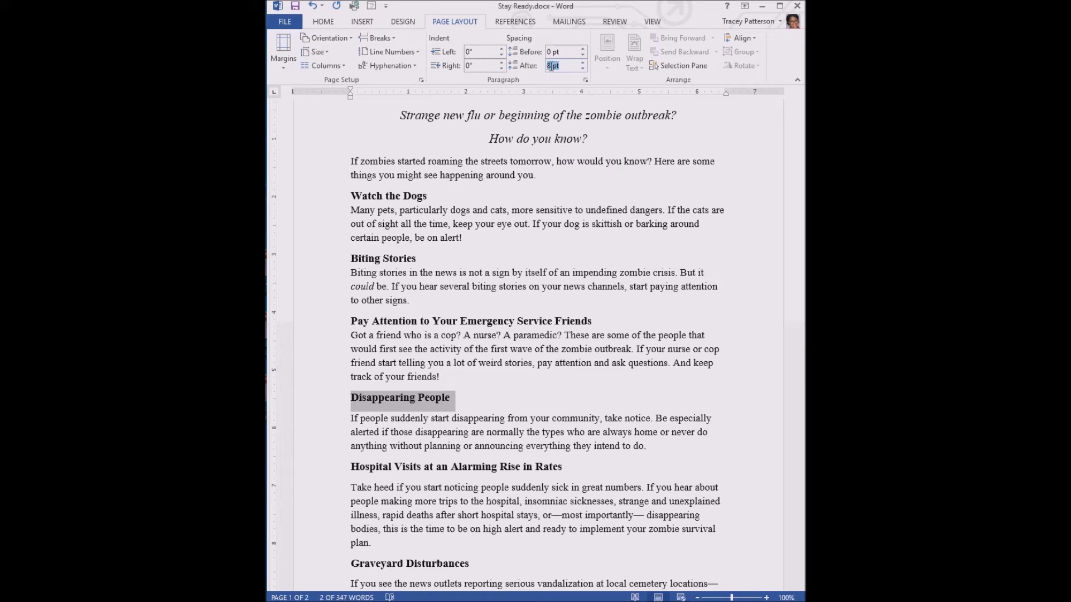
mouse_move(563, 65)
text(Auto)
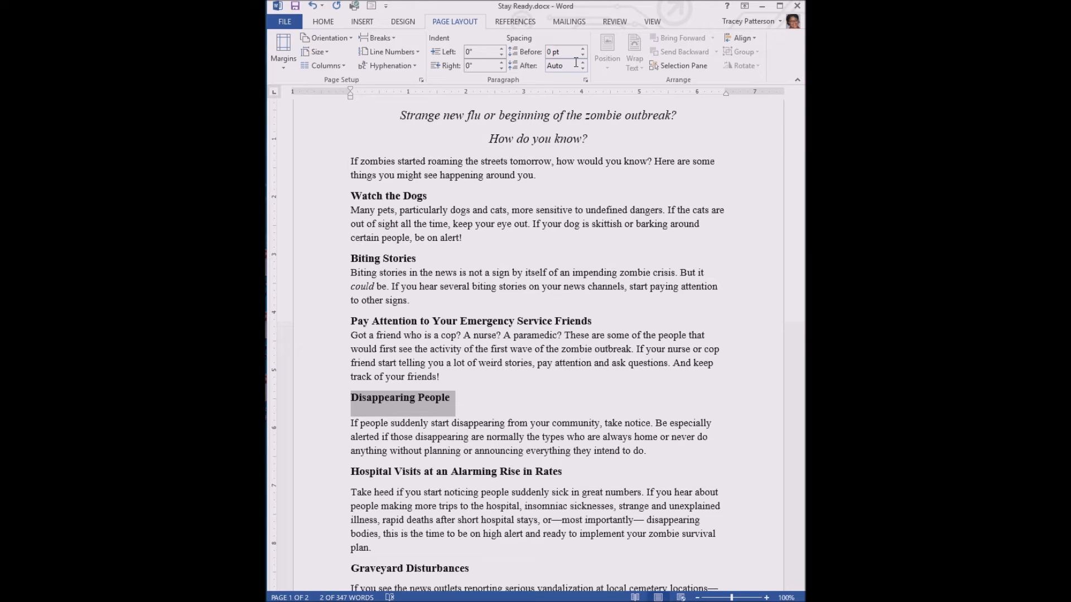
mouse_move(560, 64)
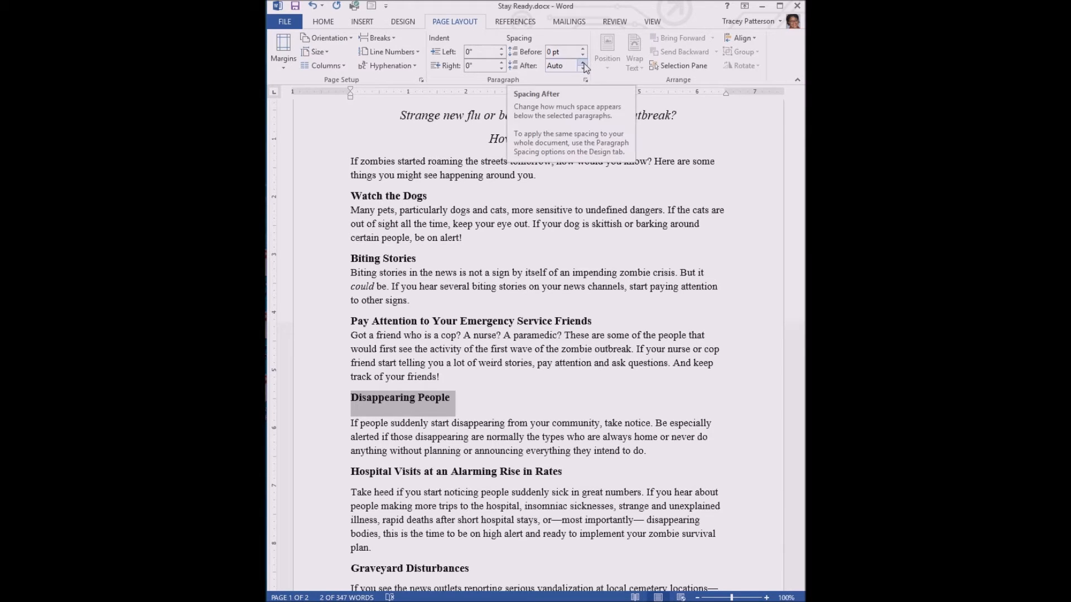
Set Spacing After to 0 pt on Disappearing People, Hospital Visits and Graveyard Disturbances.
click(583, 68)
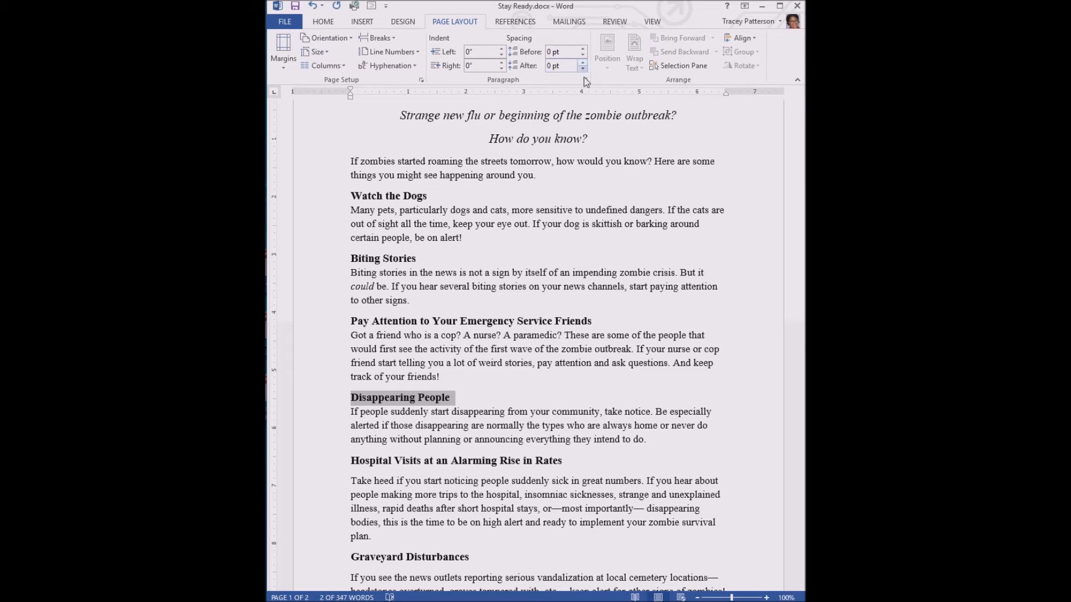
click(584, 62)
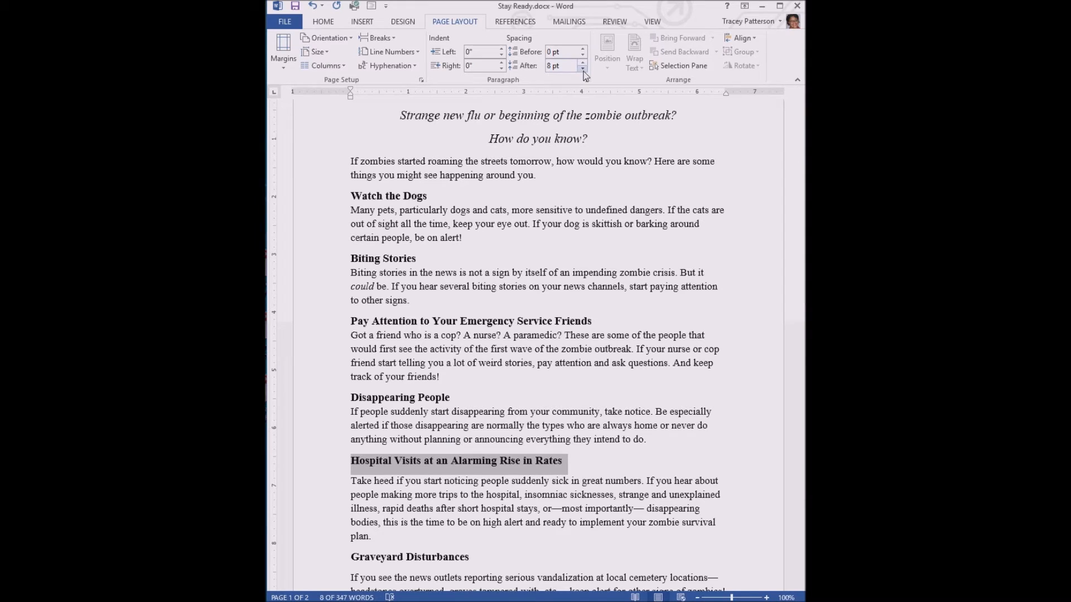
click(582, 68)
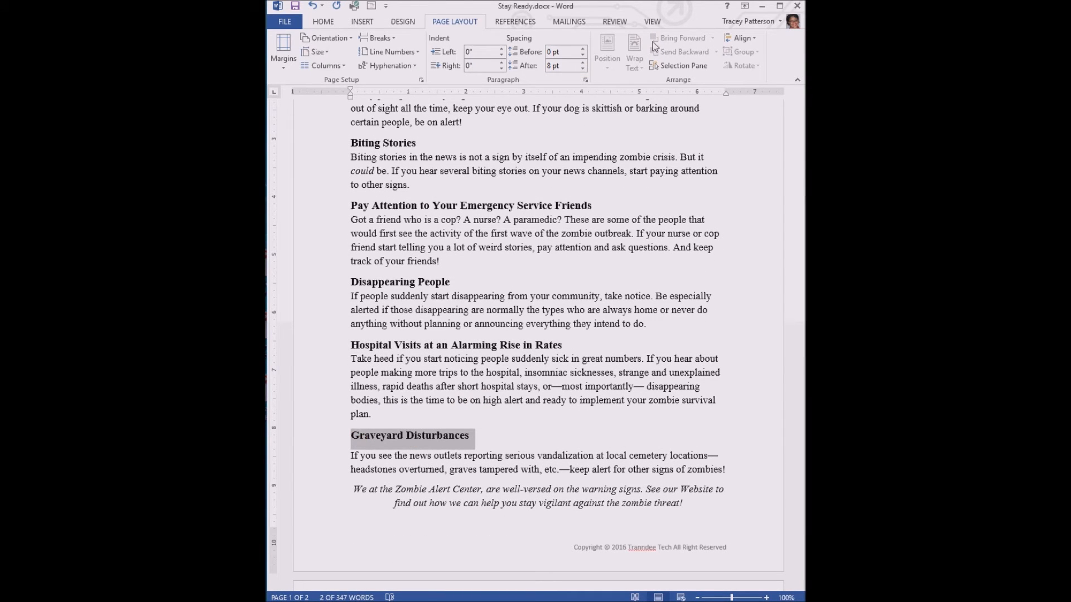
click(579, 68)
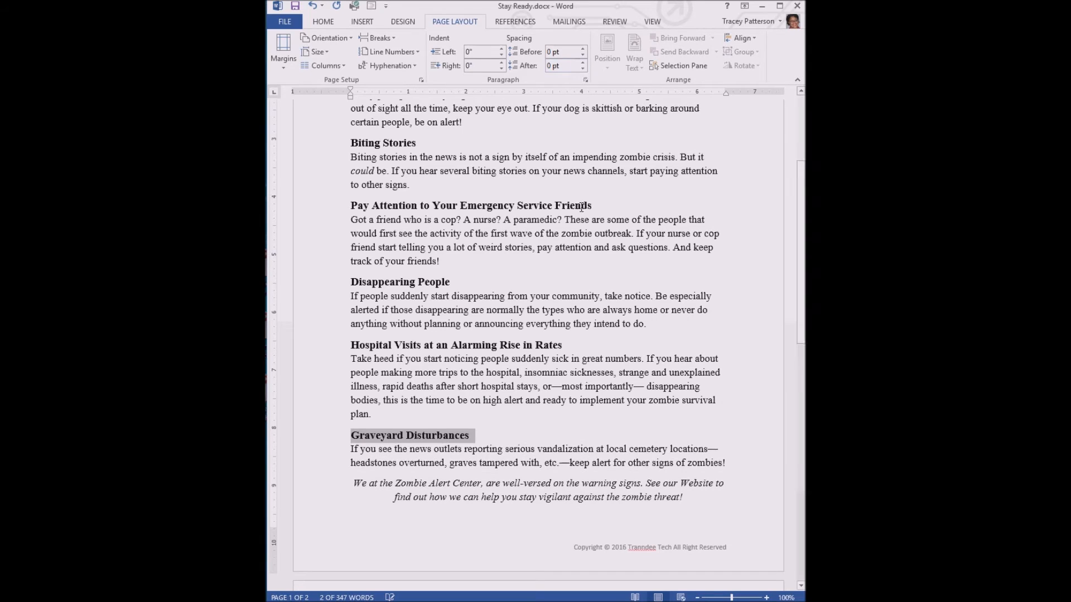
click(579, 65)
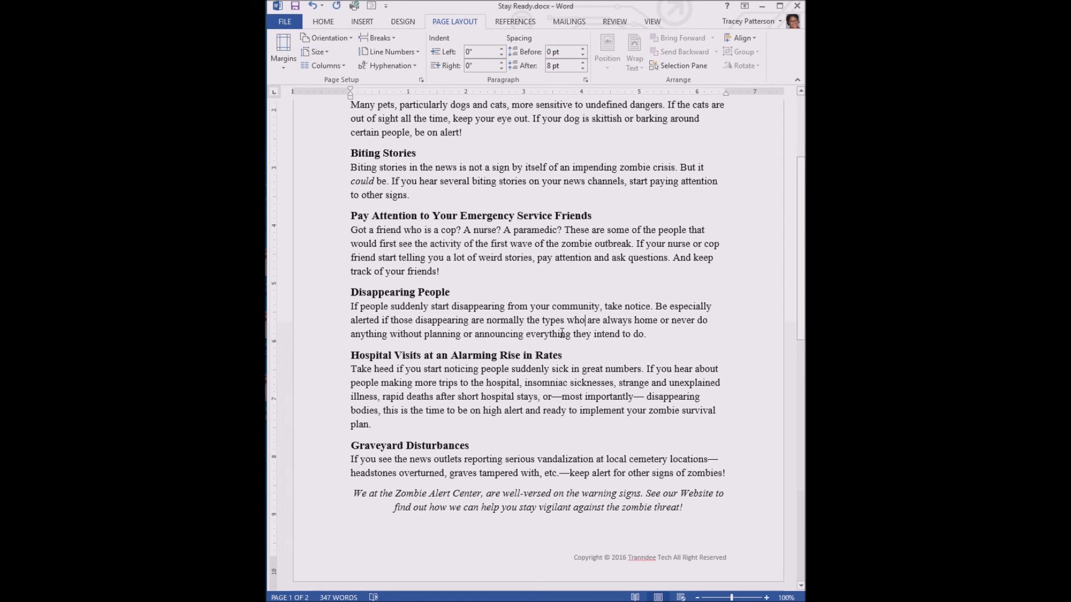
scroll(up, 3)
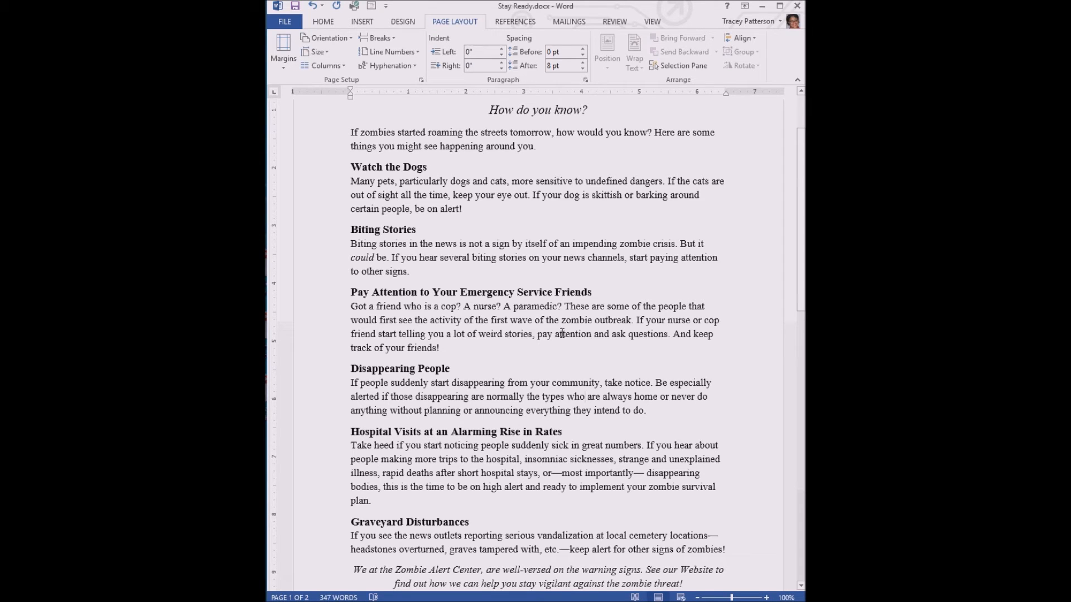
mouse_move(591, 399)
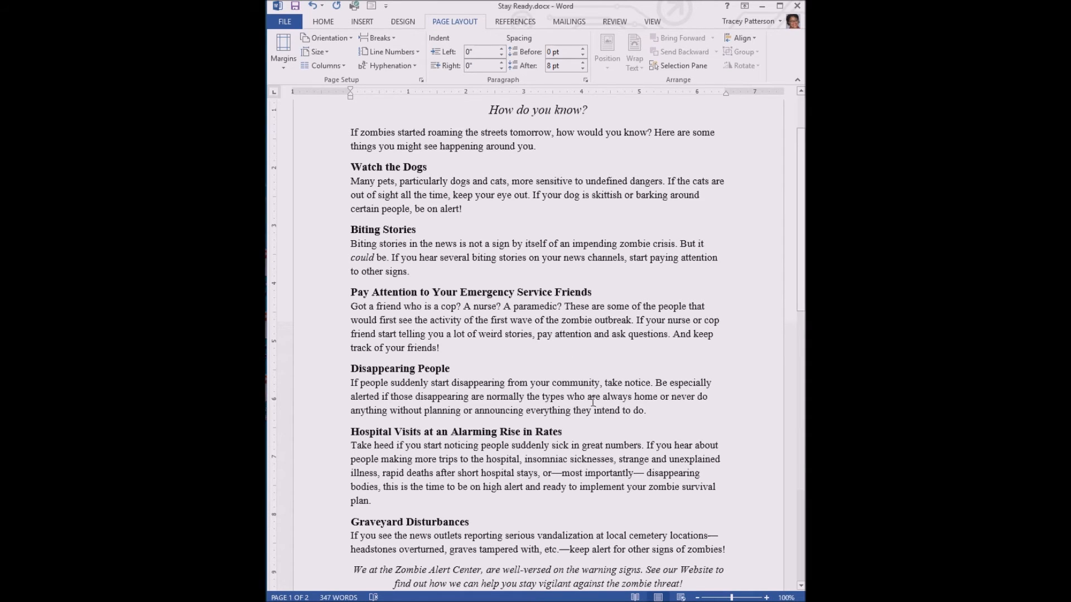
scroll(down, 3)
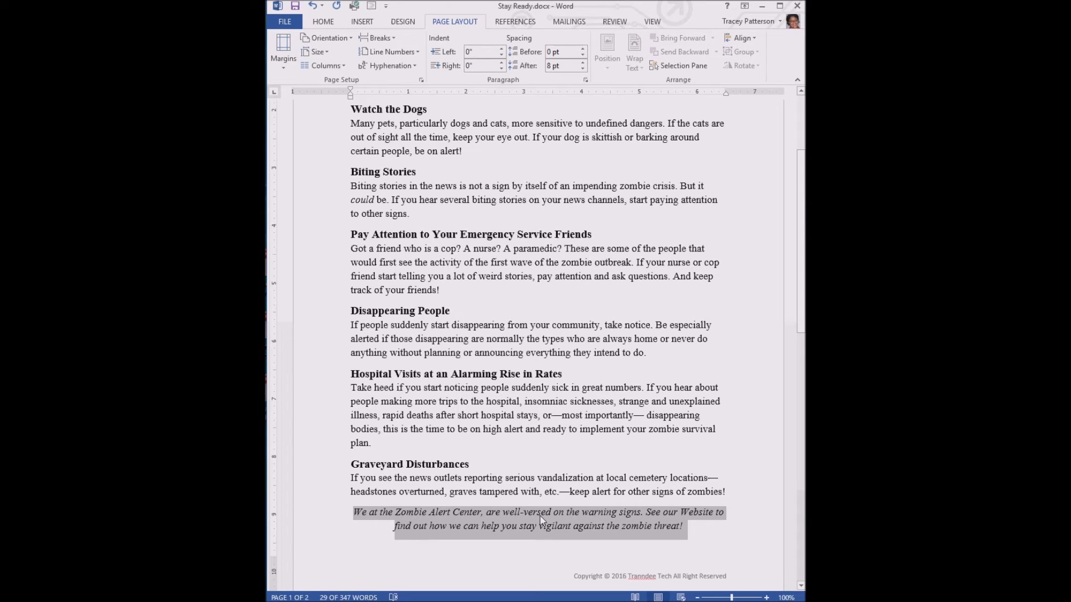
mouse_move(591, 525)
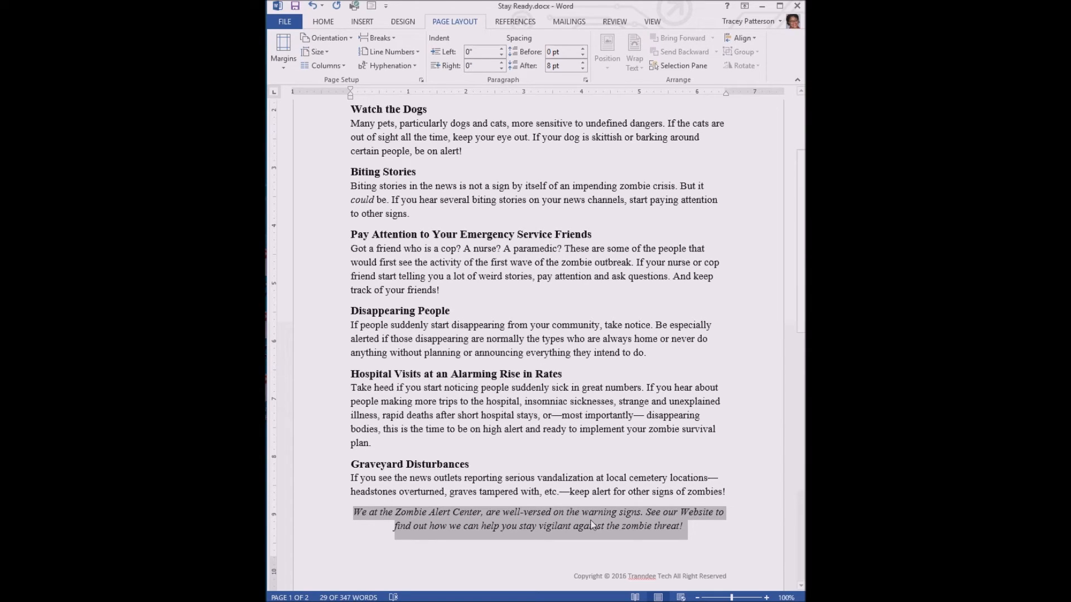
mouse_move(629, 451)
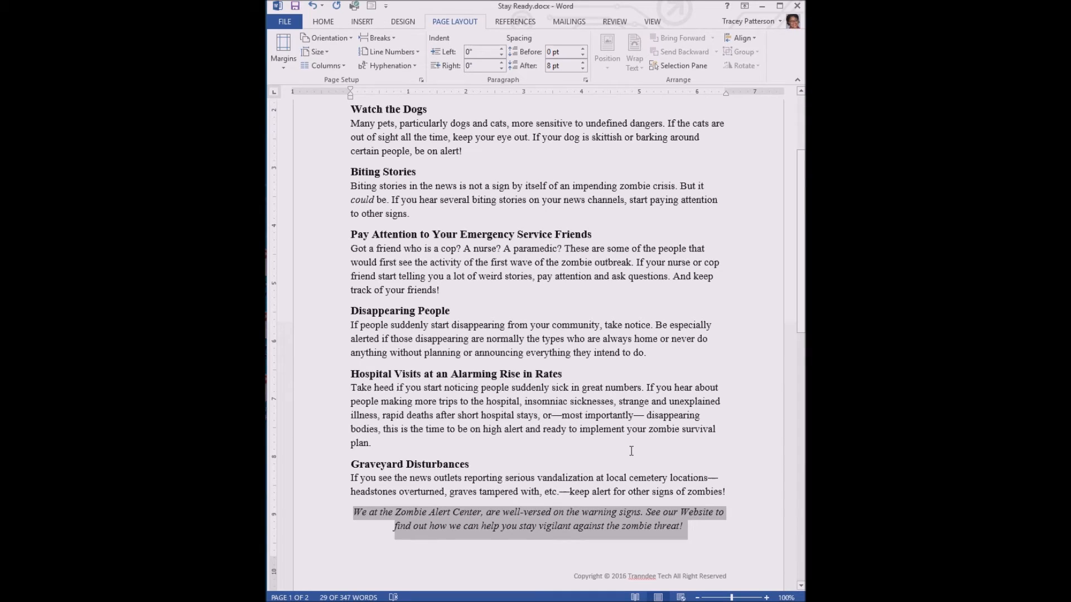
mouse_move(683, 533)
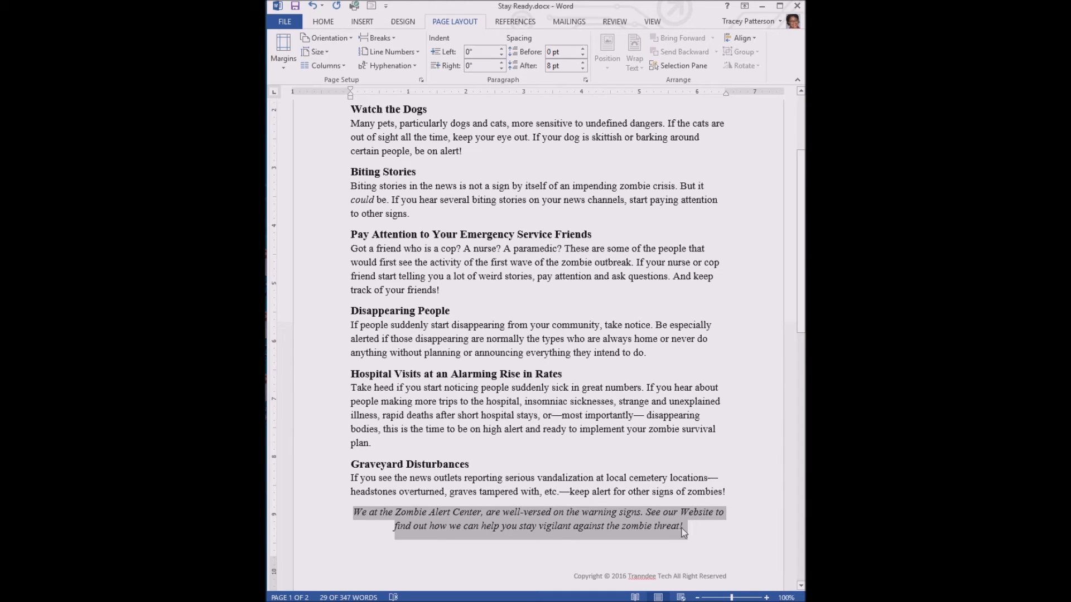
mouse_move(699, 525)
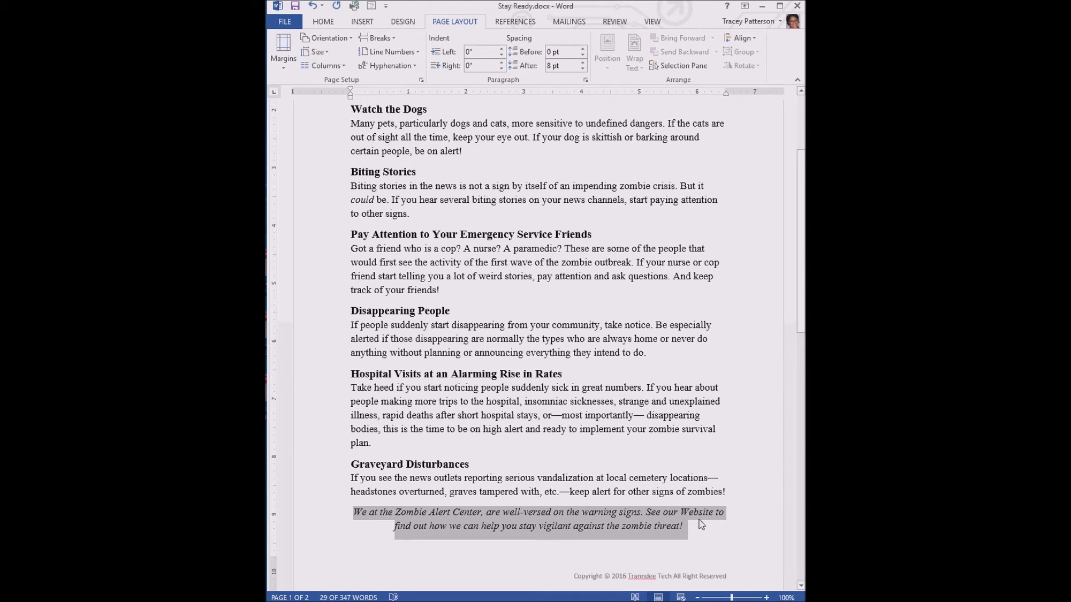
Give the closing Zombie Alert Center paragraph 6 pt of Spacing Before.
click(347, 518)
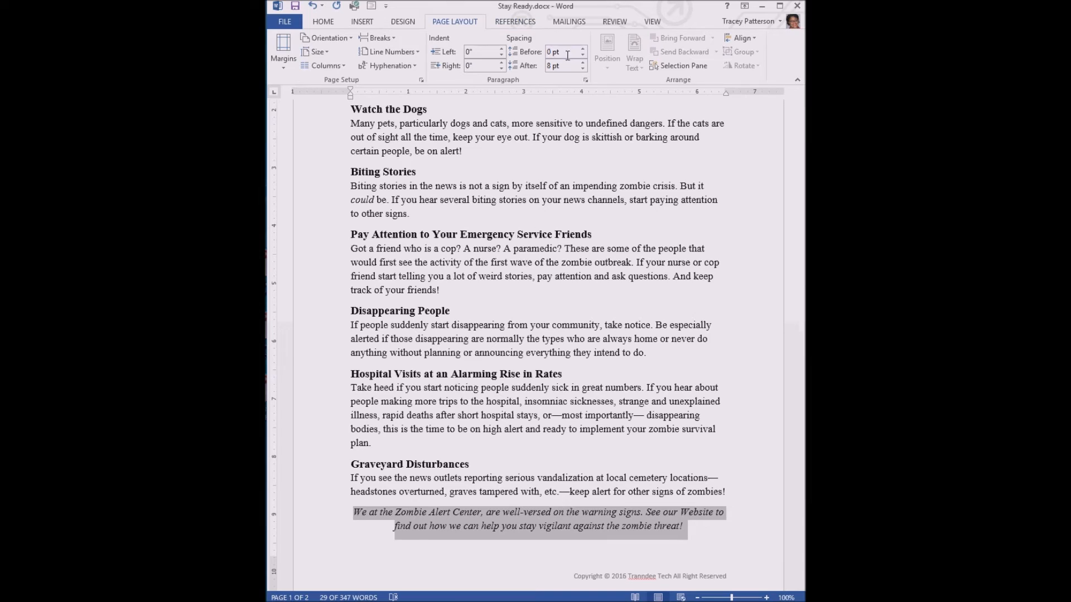
mouse_move(563, 52)
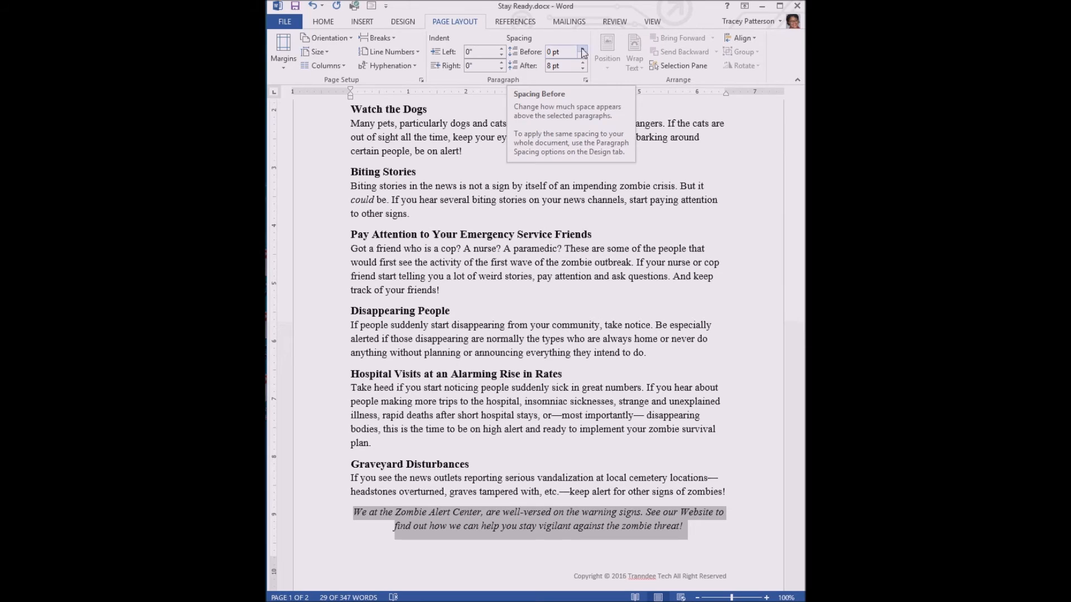
click(582, 48)
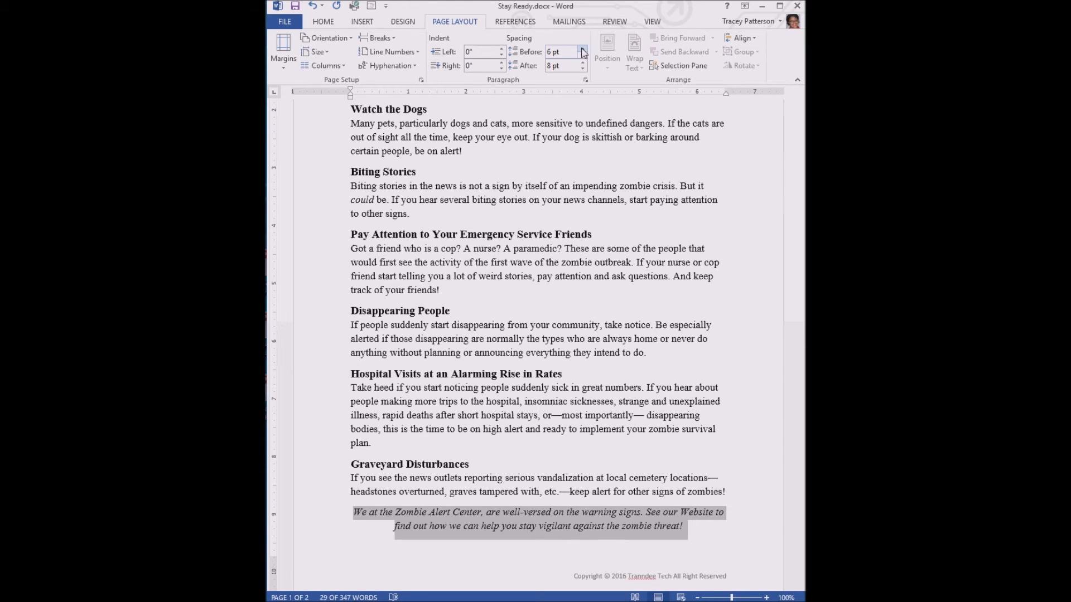
click(582, 47)
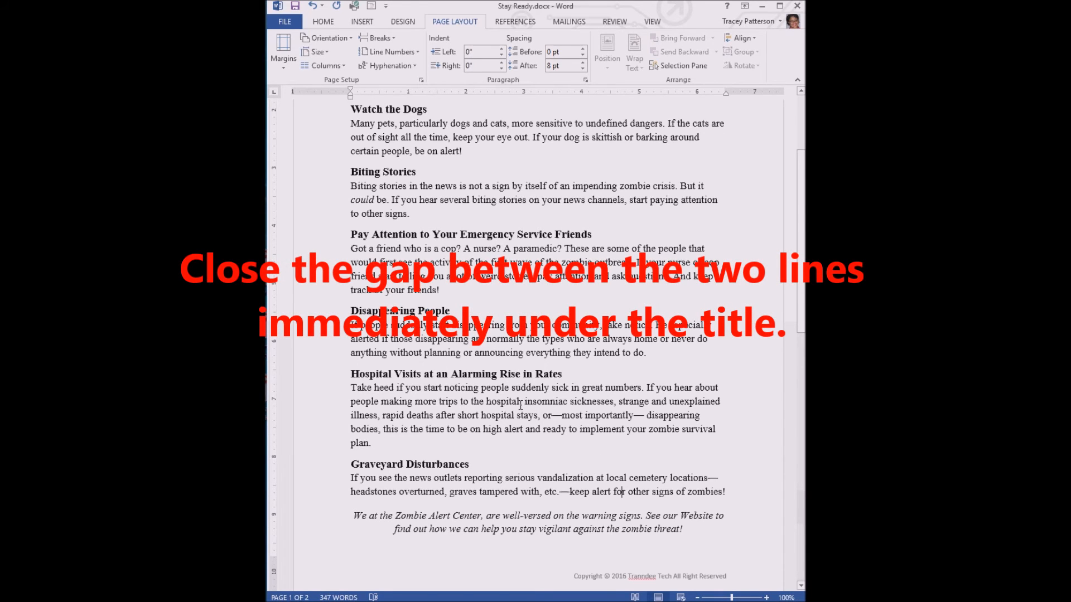
Scroll to the top so the title and two italic teaser lines are in view.
scroll(up, 3)
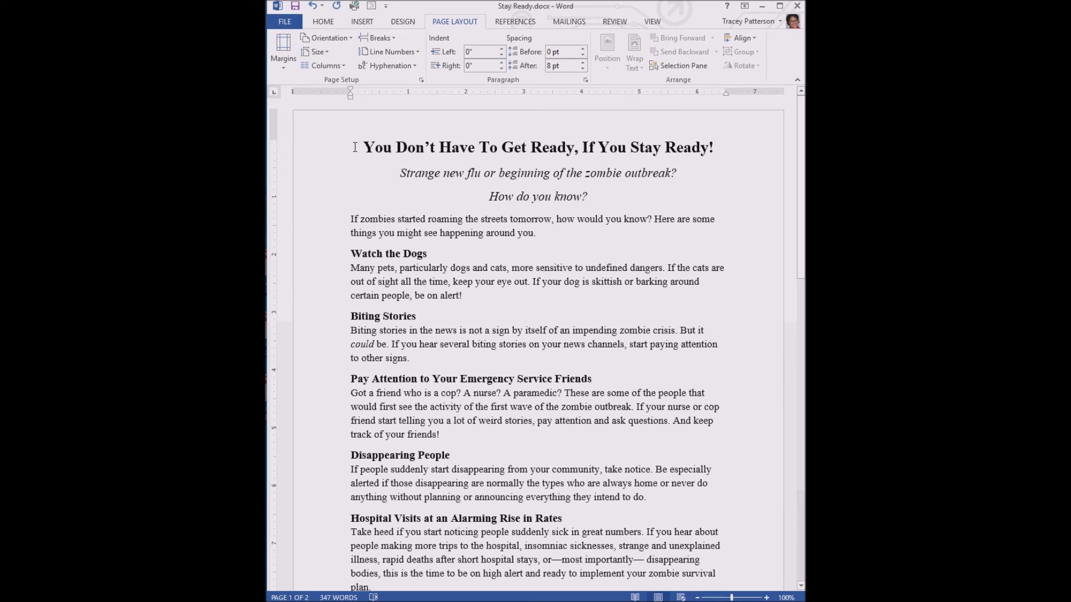
triple_click(537, 148)
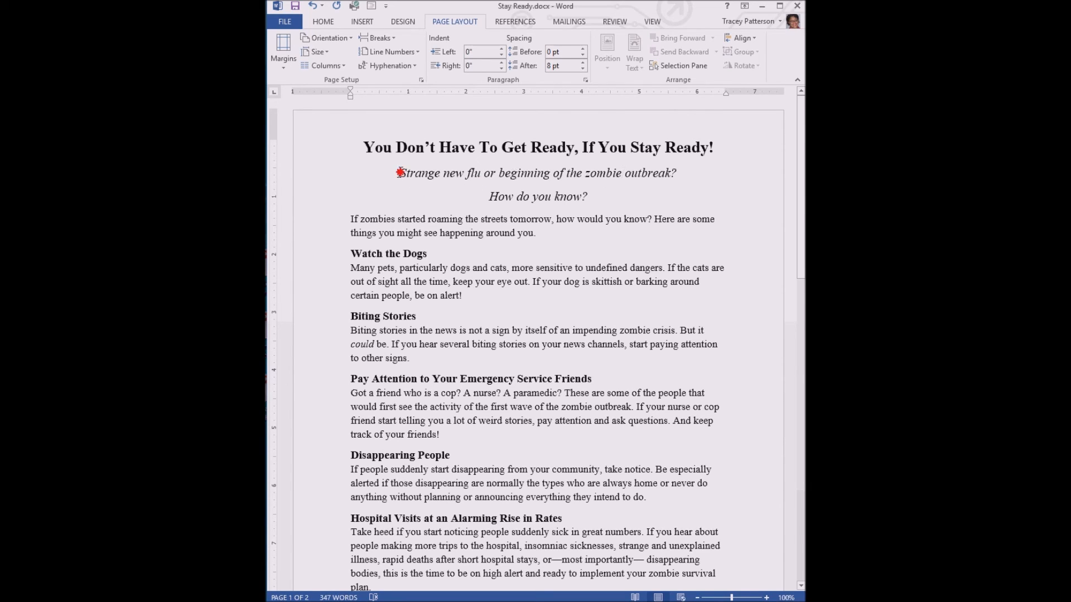
Set Spacing After on the first teaser line to 0 pt so both lines sit together.
triple_click(538, 173)
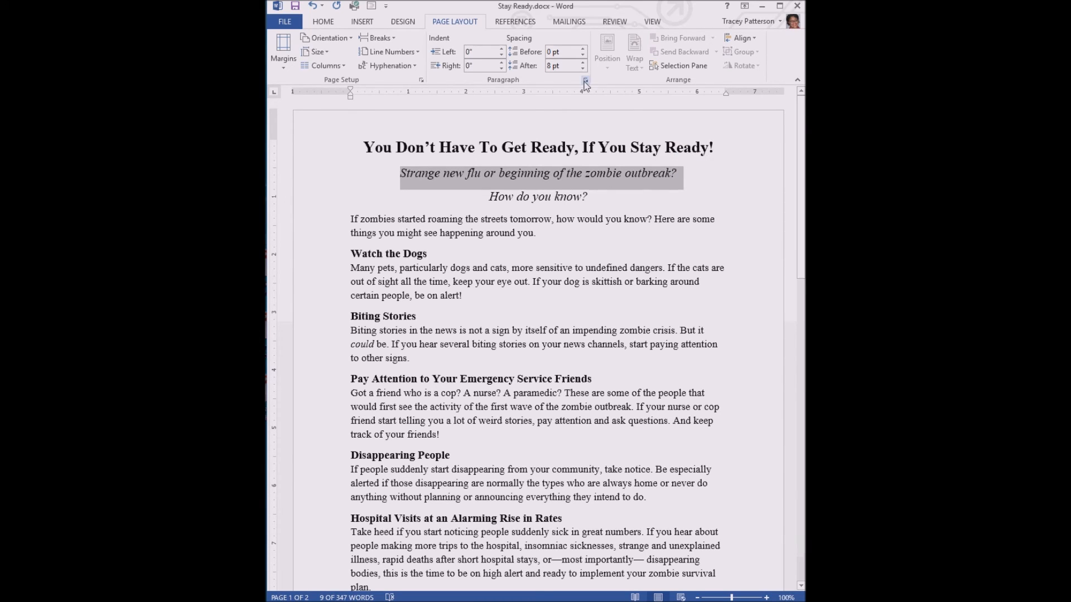
mouse_move(543, 66)
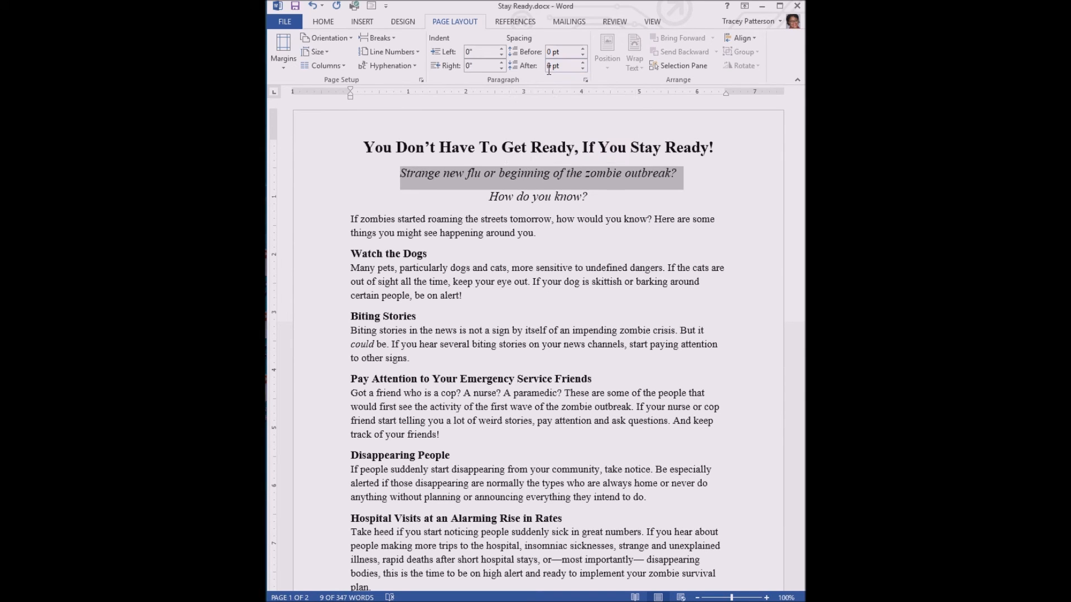
click(581, 62)
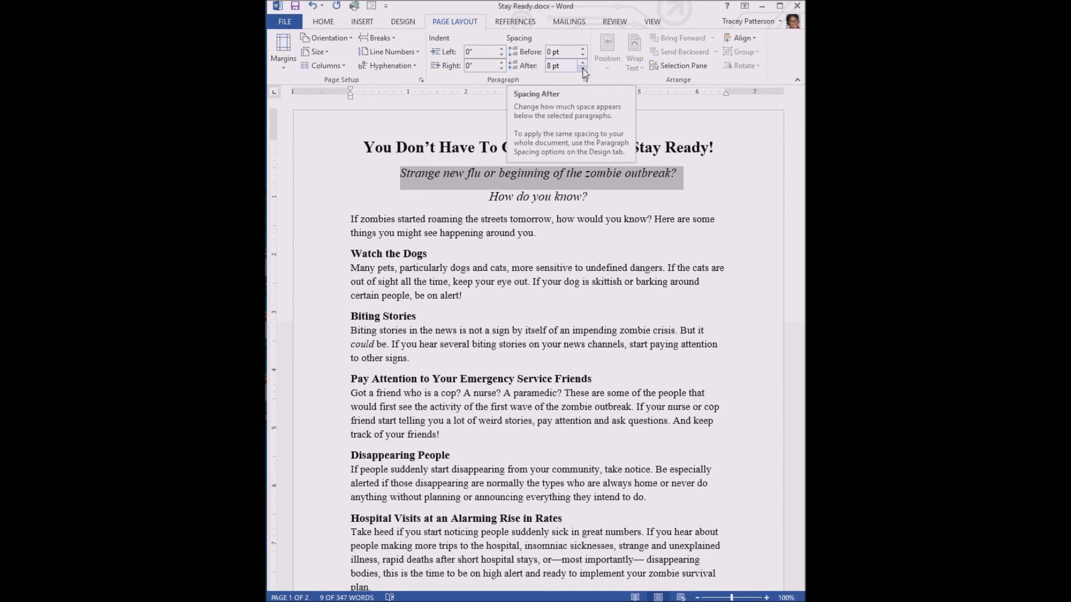
click(582, 68)
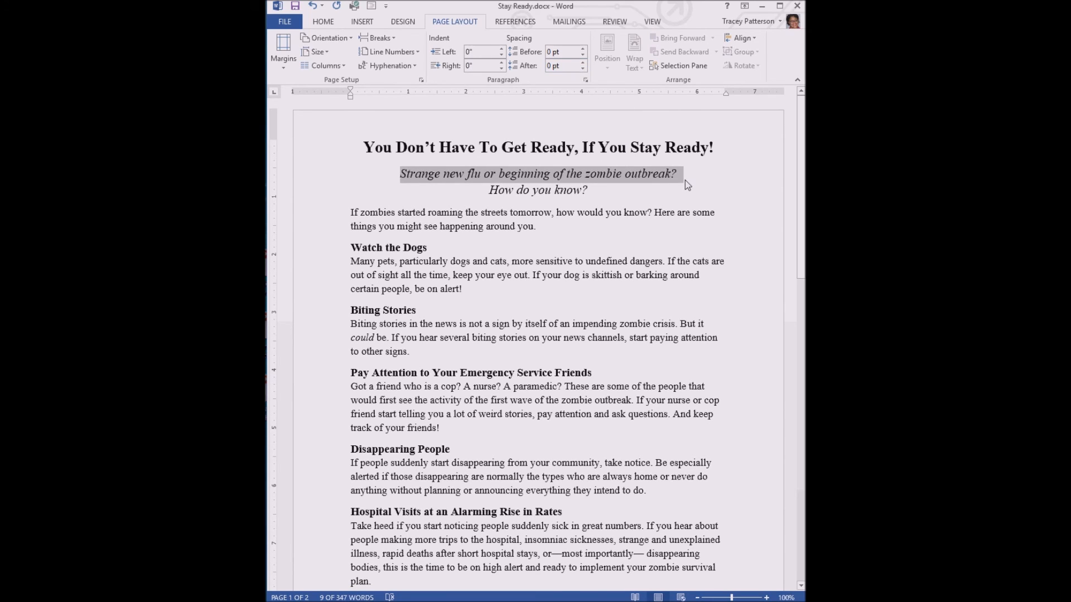
click(676, 174)
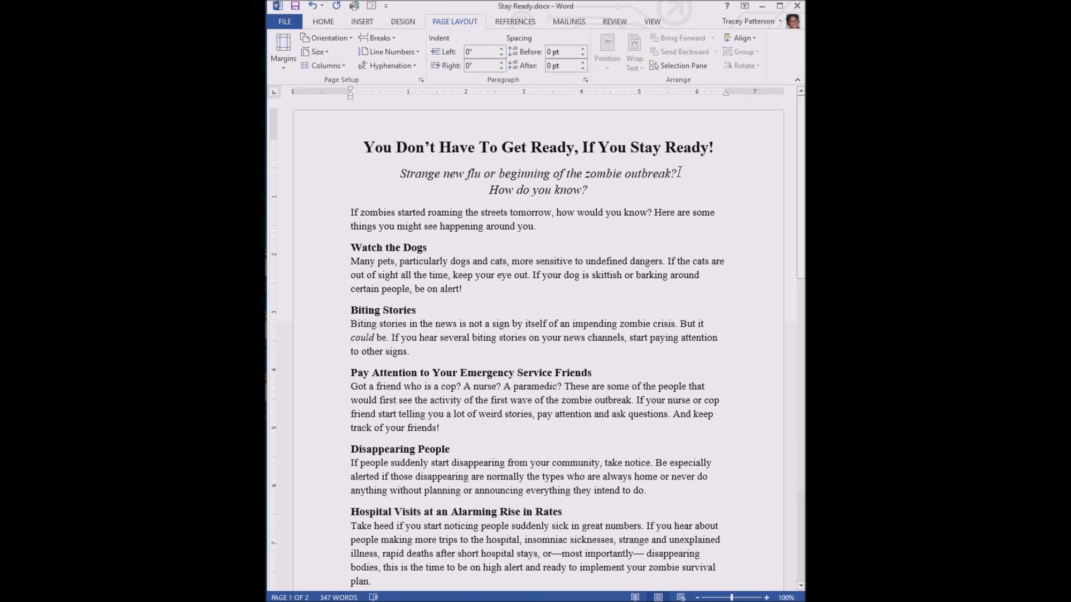
mouse_move(677, 184)
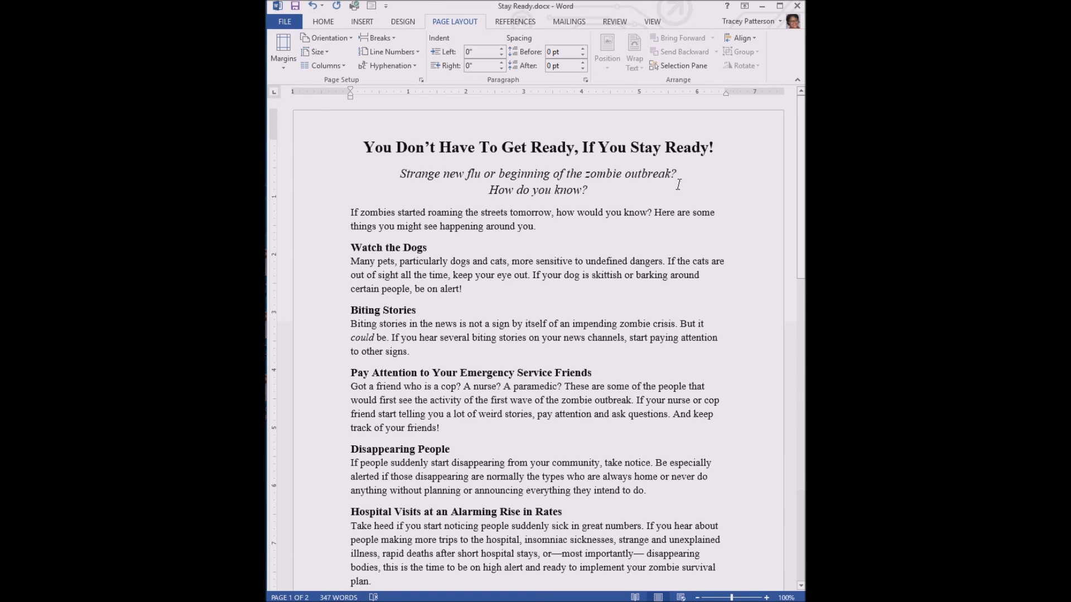
click(677, 174)
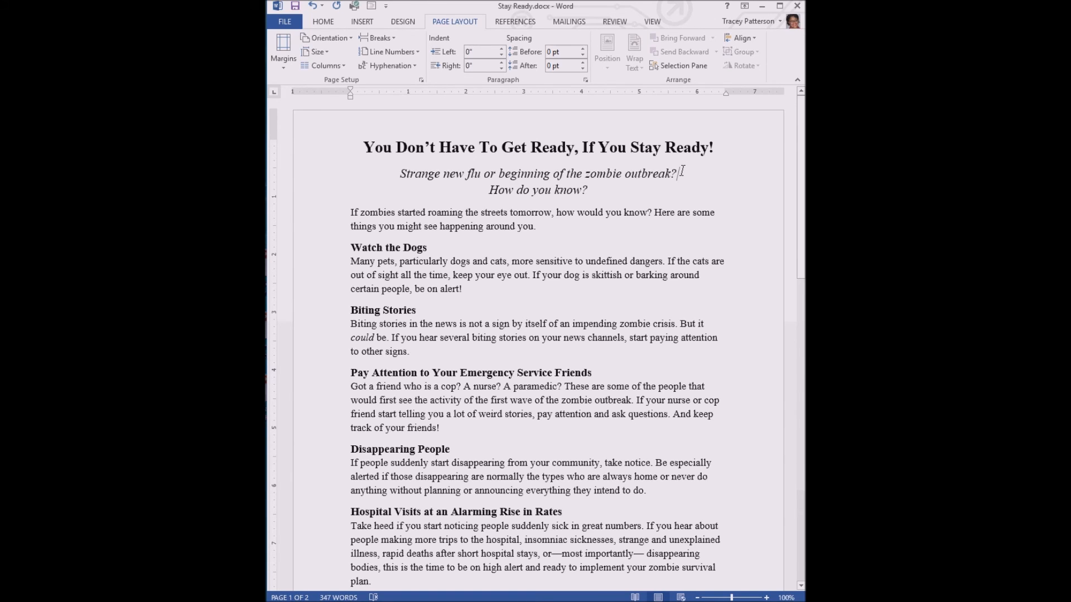
mouse_move(605, 337)
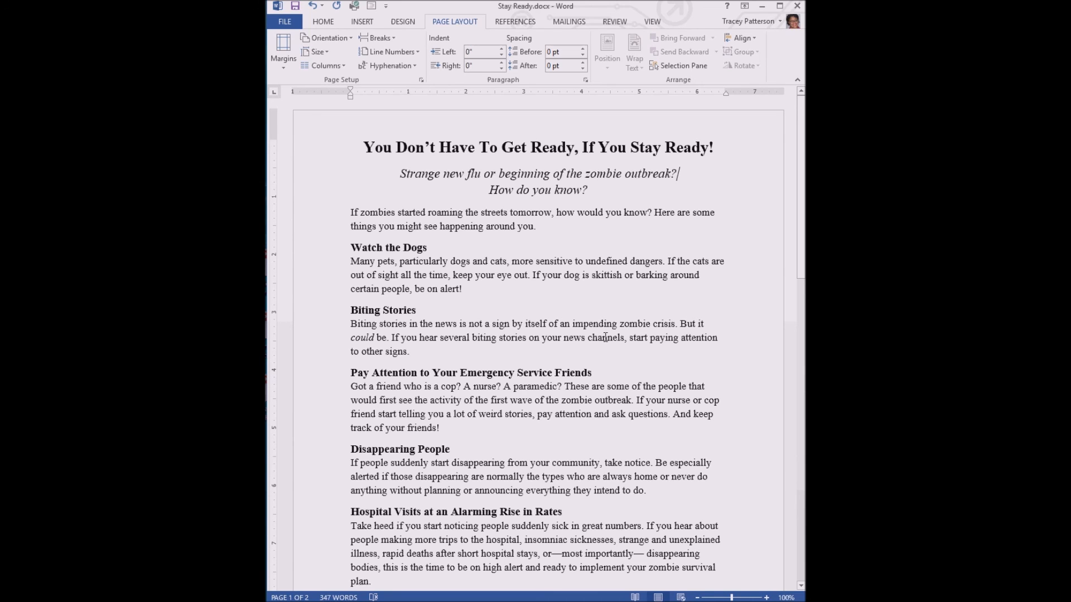
click(583, 62)
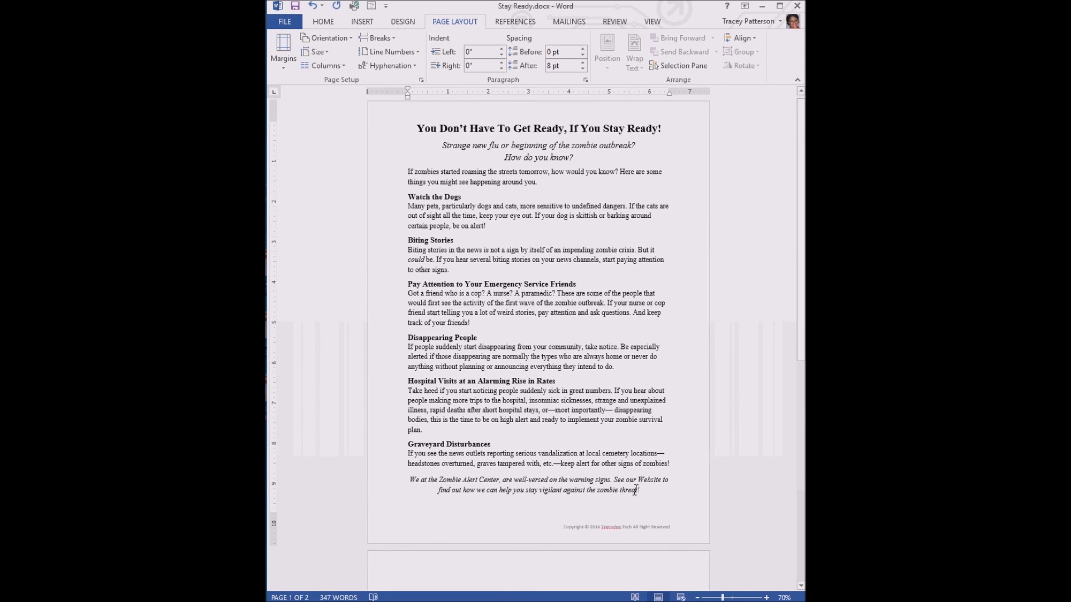
Zoom out to about 70% to confirm everything fits on page one.
scroll(up, 3)
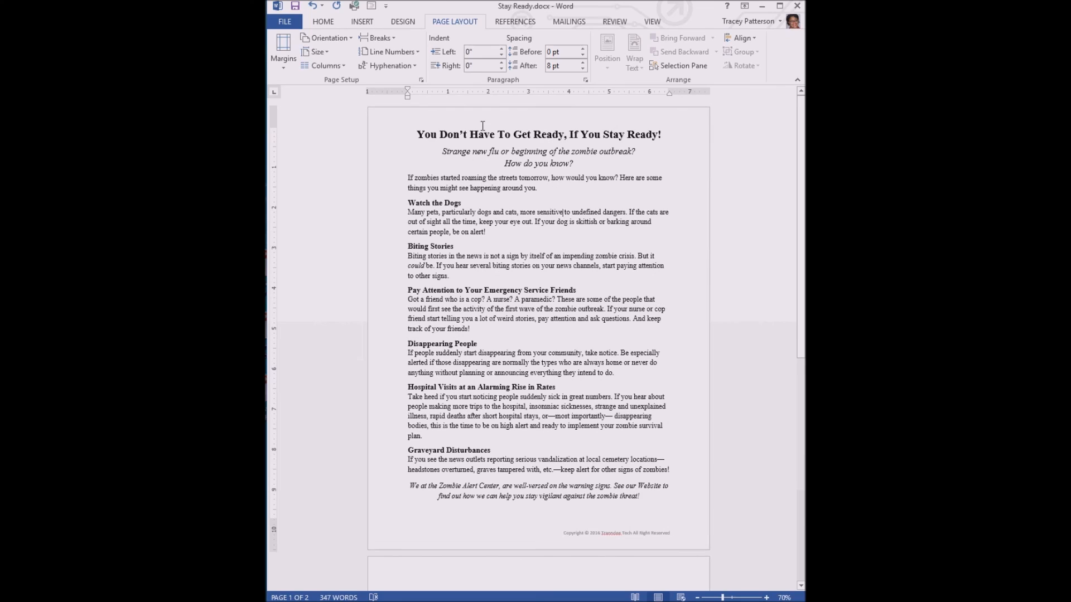
mouse_move(659, 449)
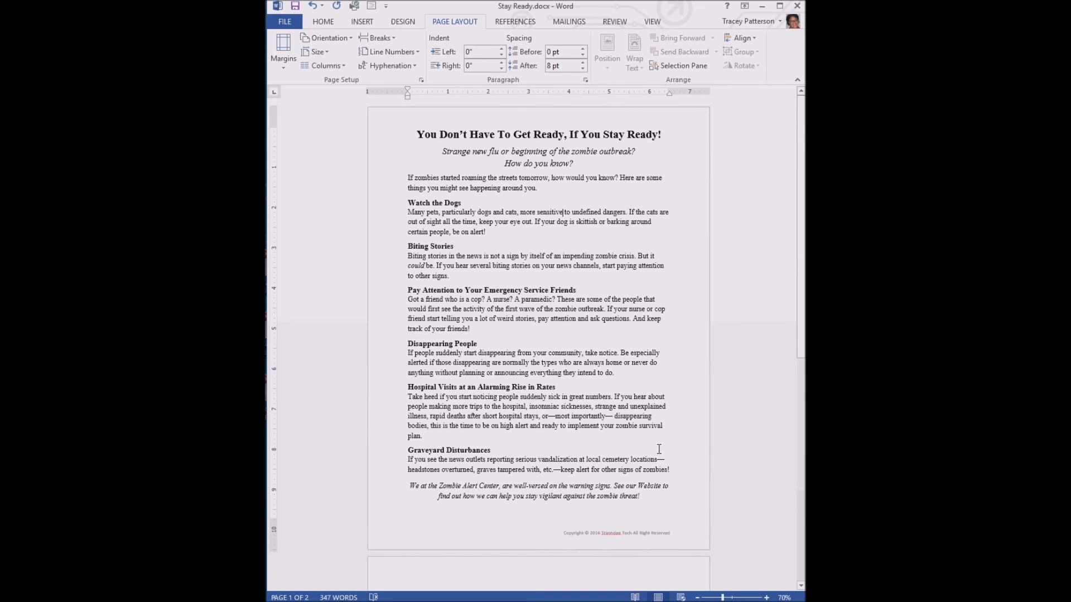
mouse_move(649, 444)
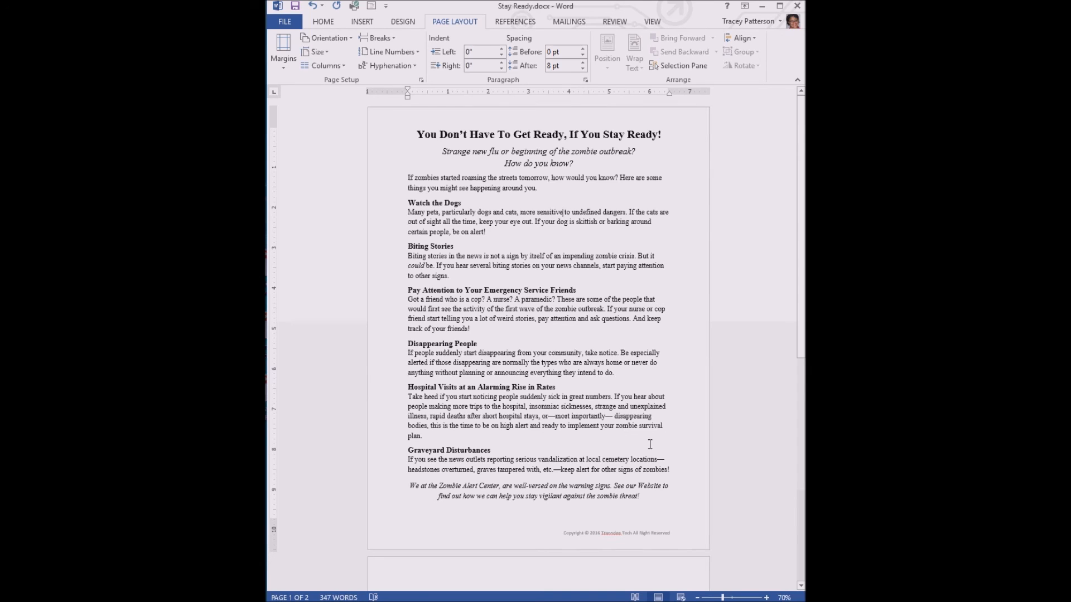